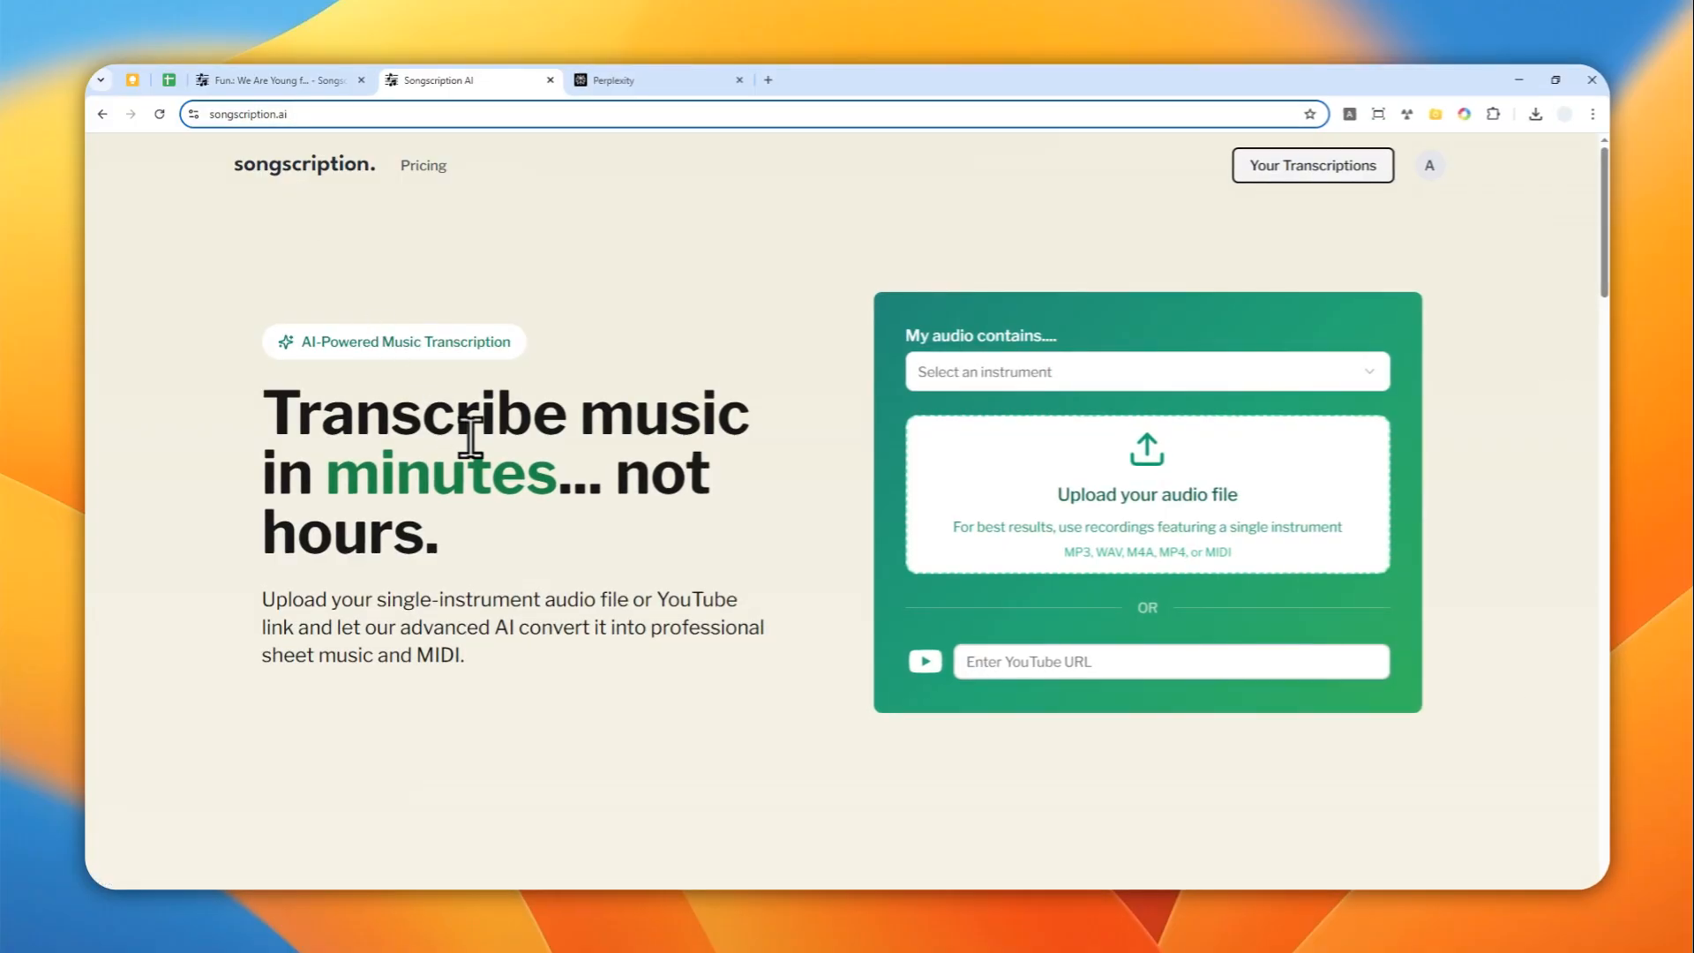
pyautogui.moveTo(561, 480)
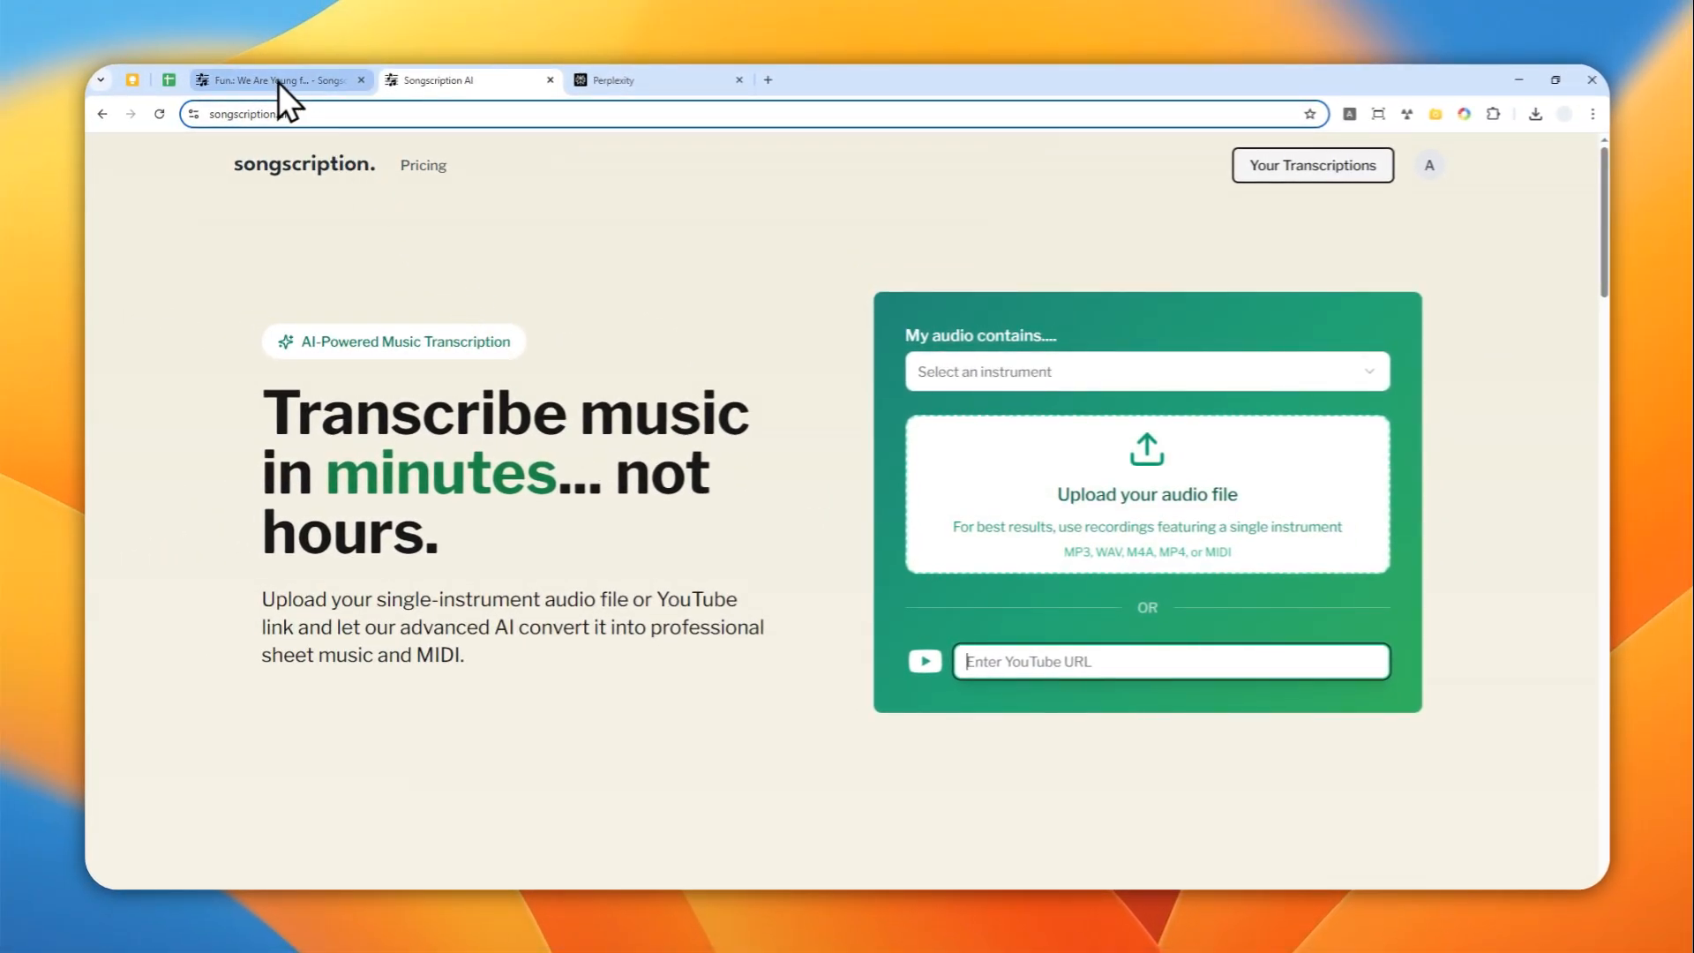
# - Bring up the 'Fun.: We Are Young' transcription and look over its score
pyautogui.click(275, 80)
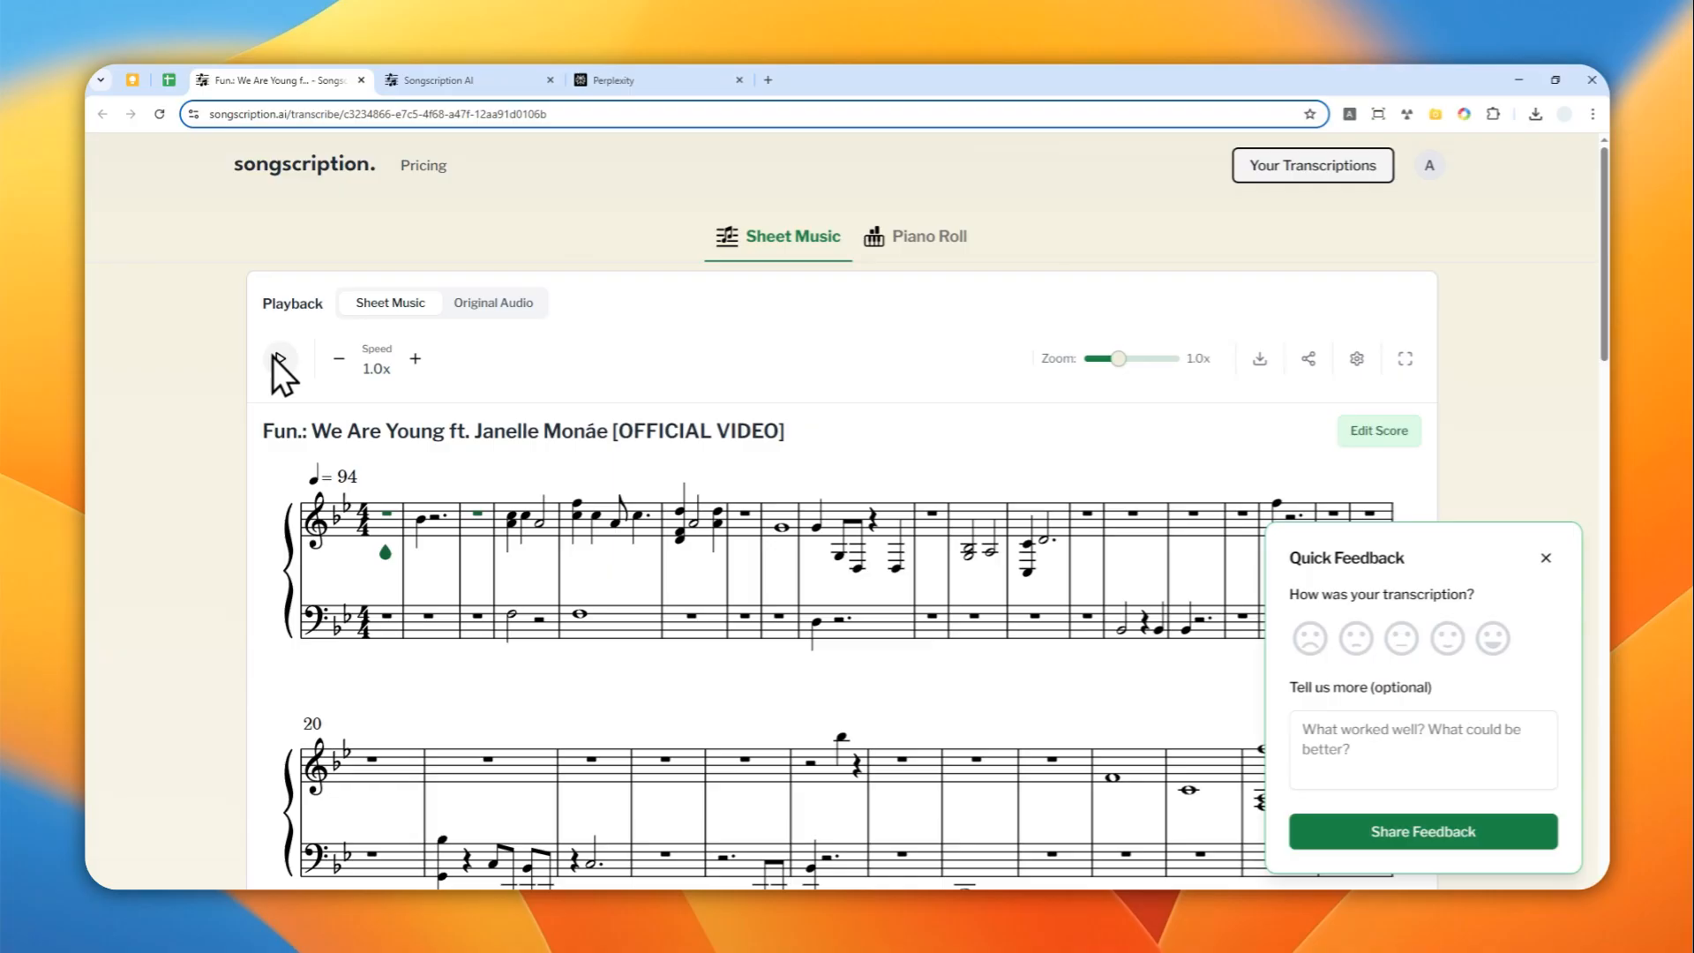
pyautogui.scroll(-3)
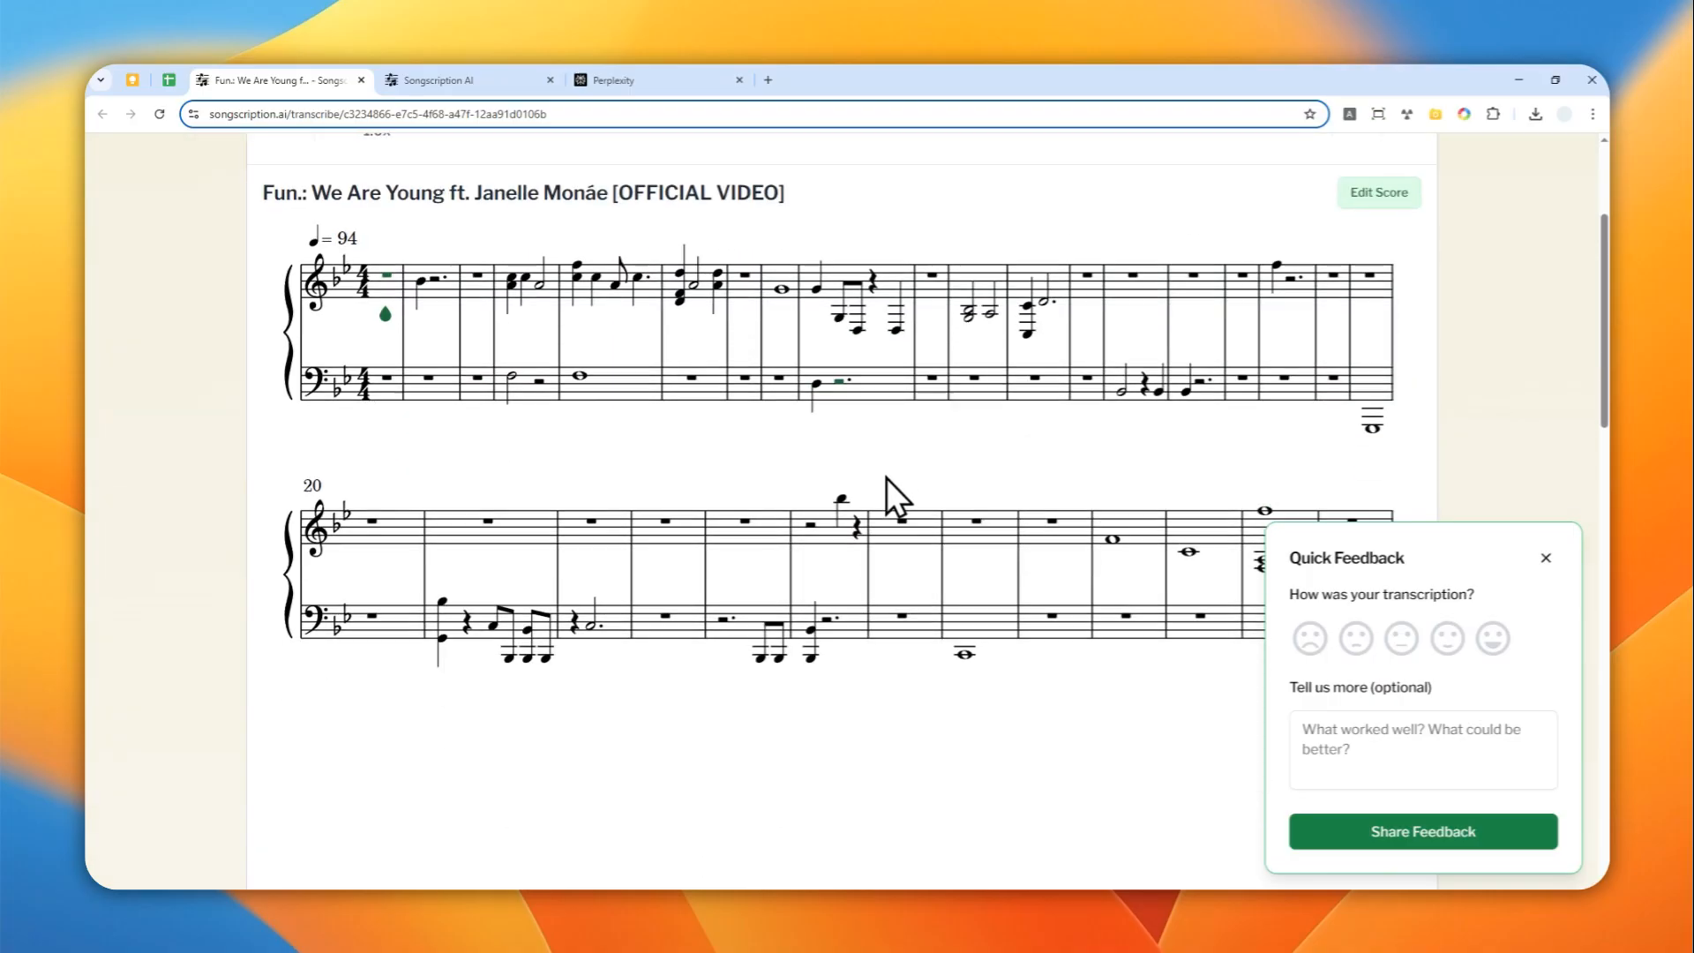
pyautogui.scroll(3)
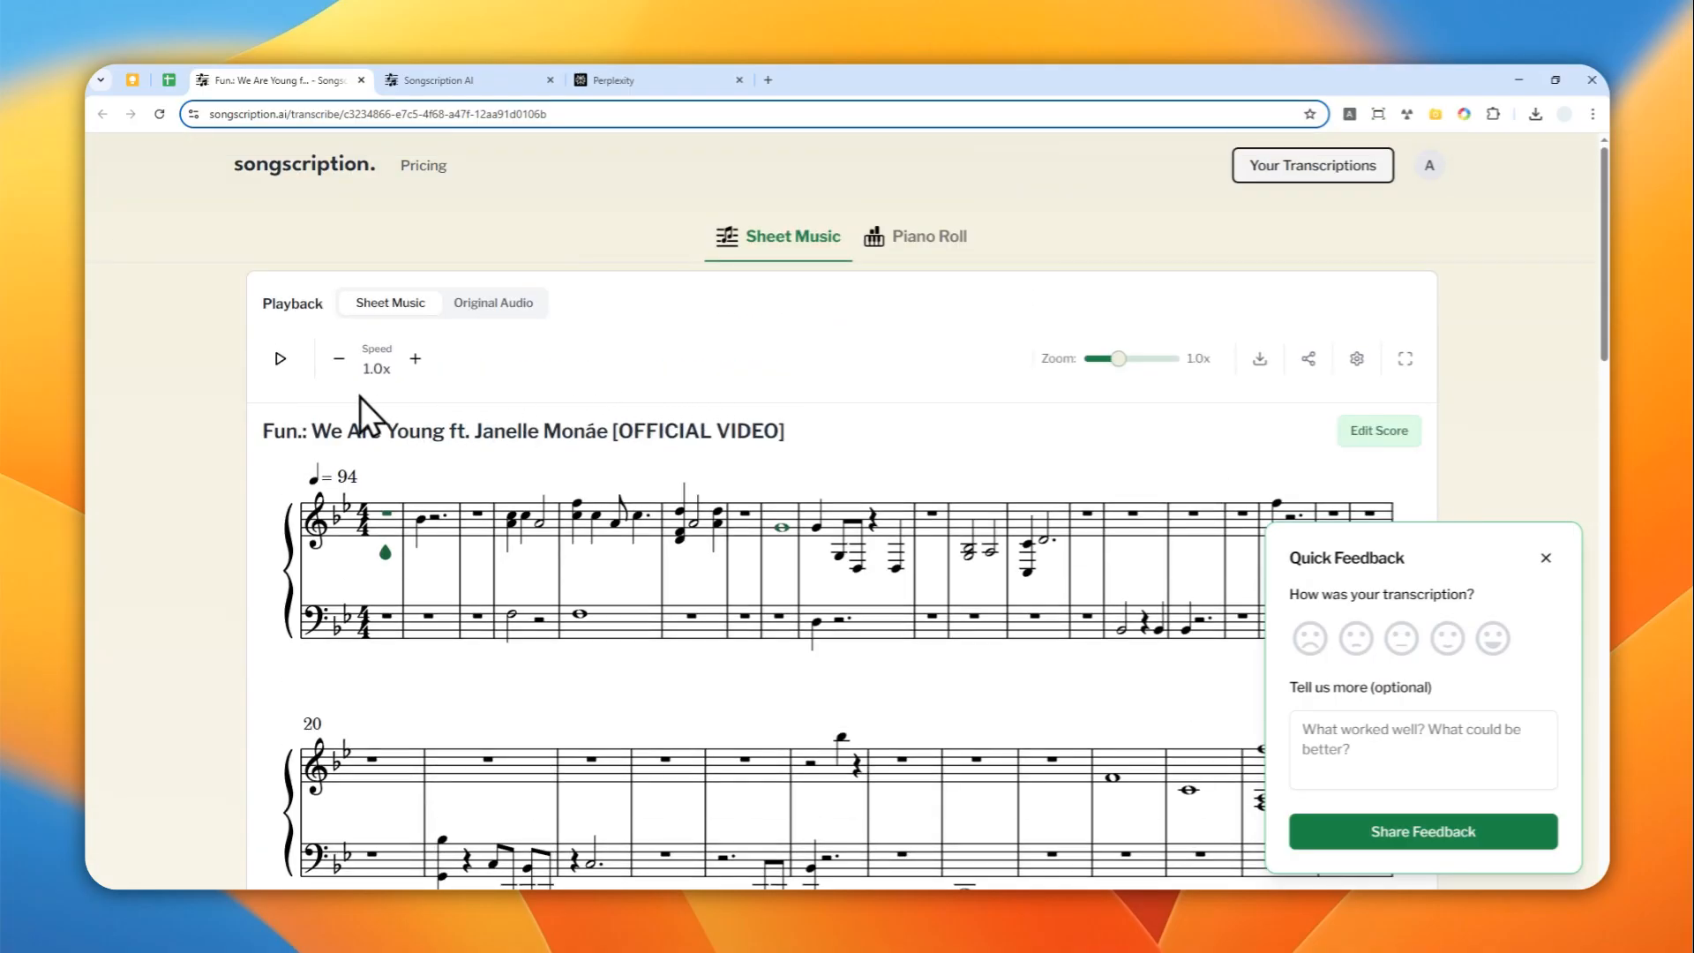
# - Play the We Are Young sheet music through its opening measures, then pause it
pyautogui.click(279, 359)
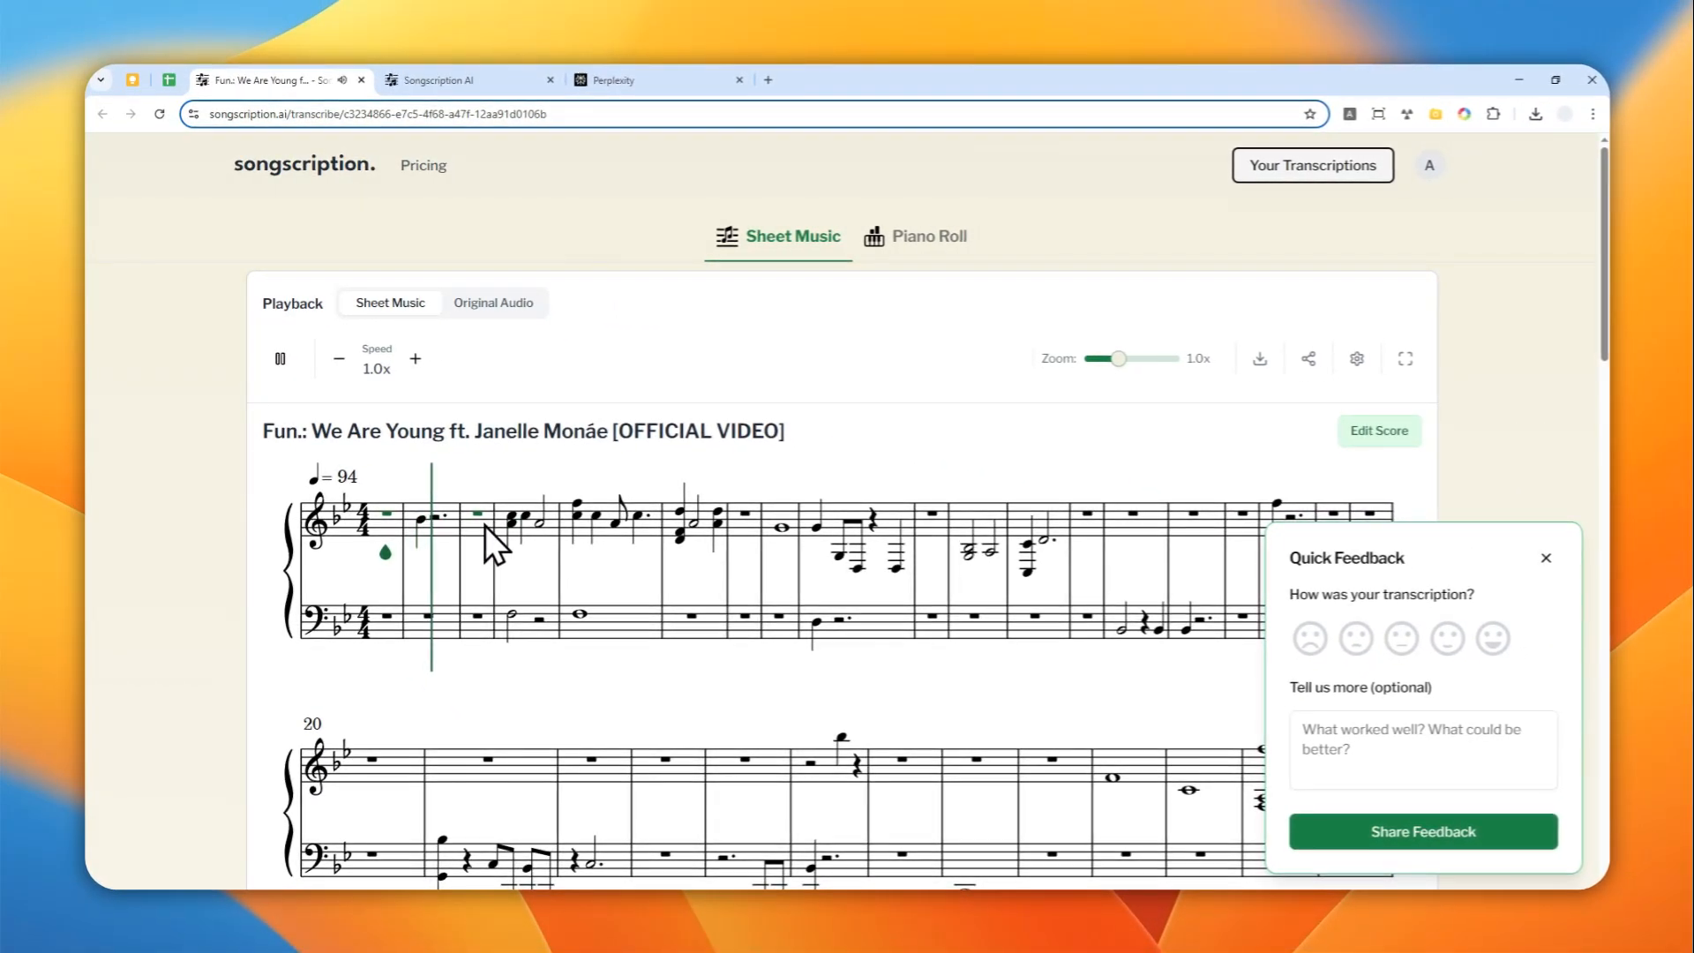
pyautogui.click(279, 358)
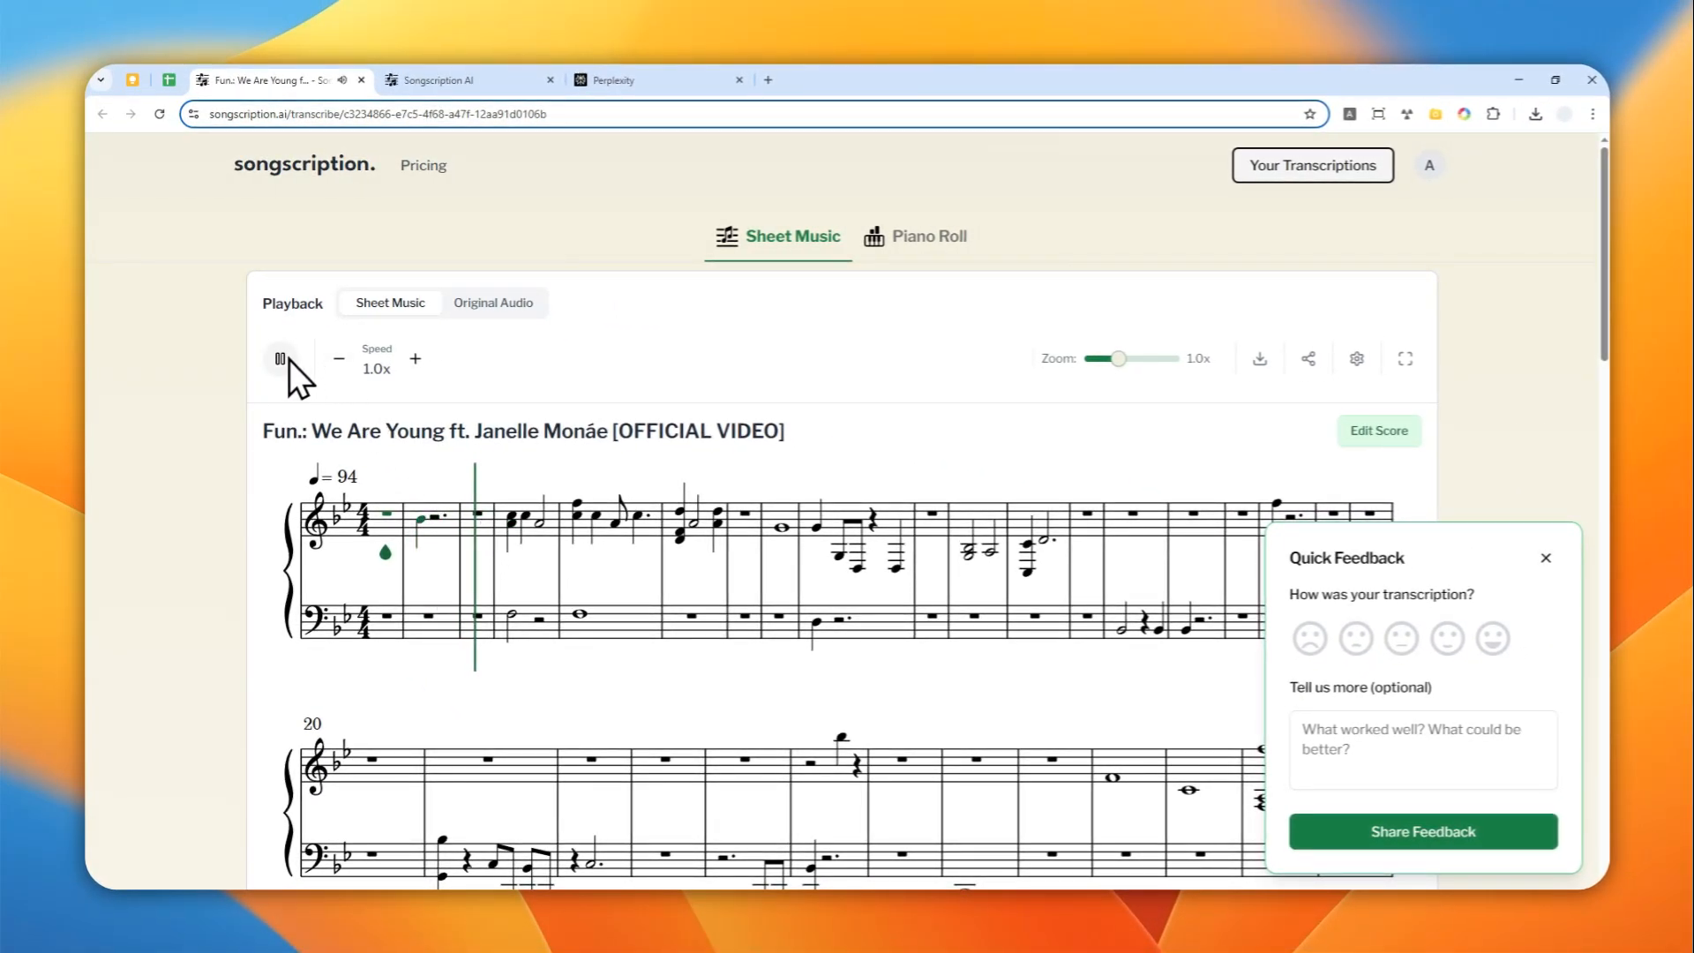
pyautogui.click(282, 358)
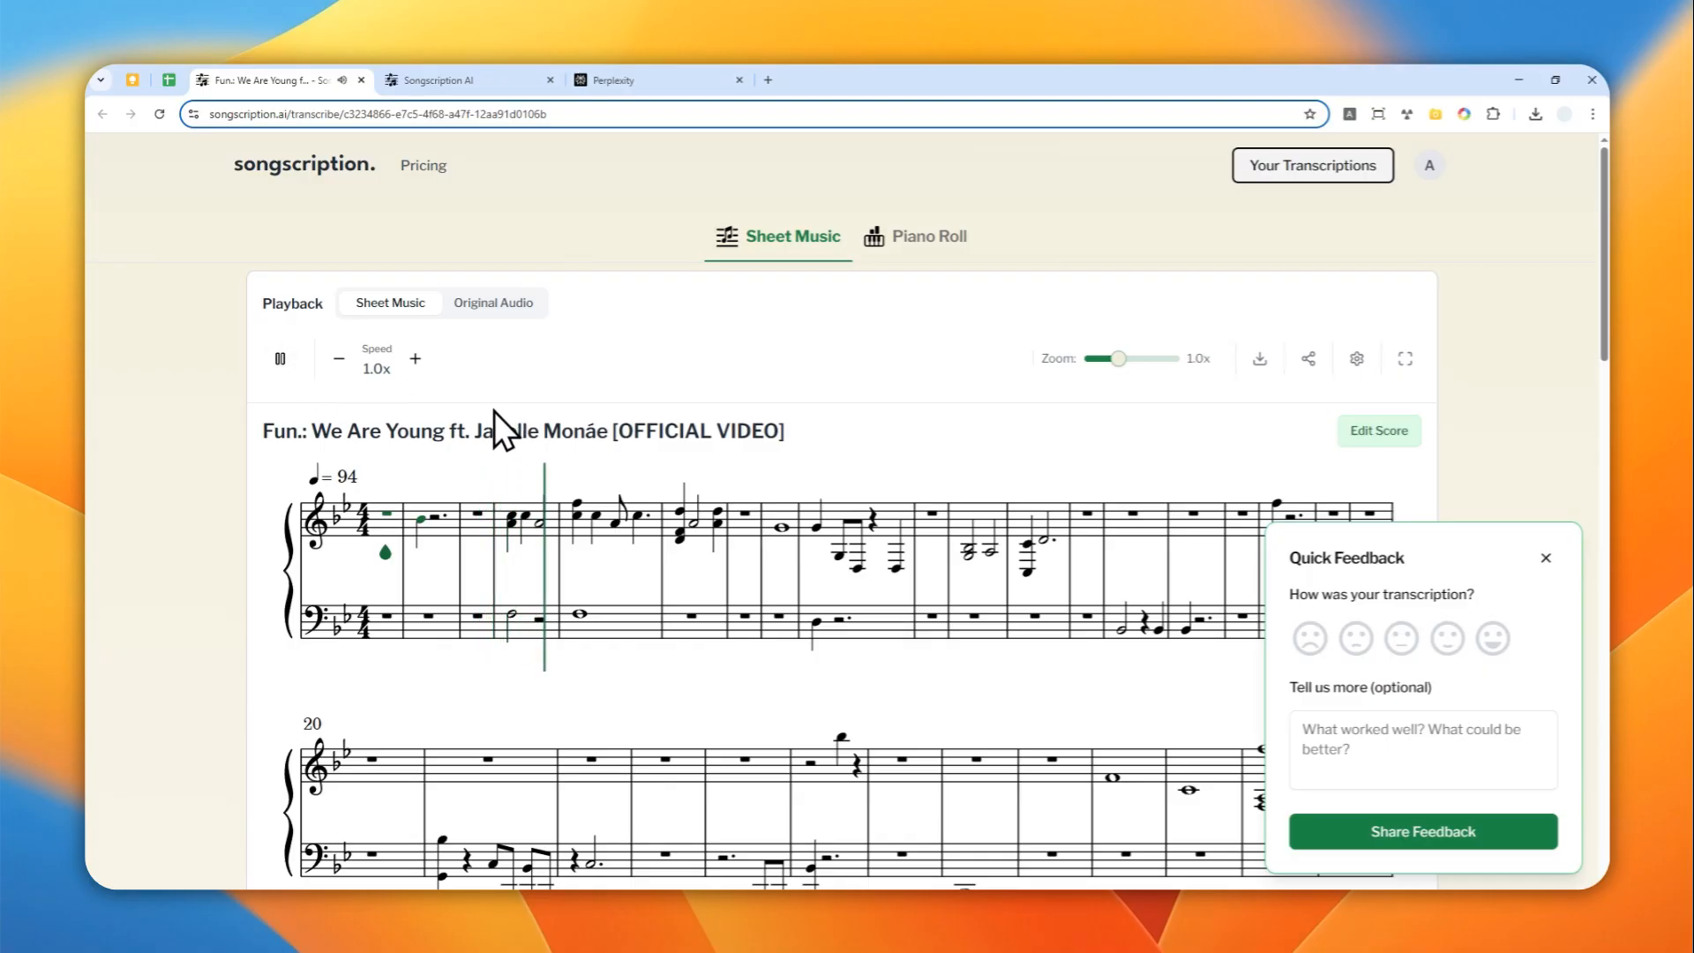
pyautogui.click(279, 358)
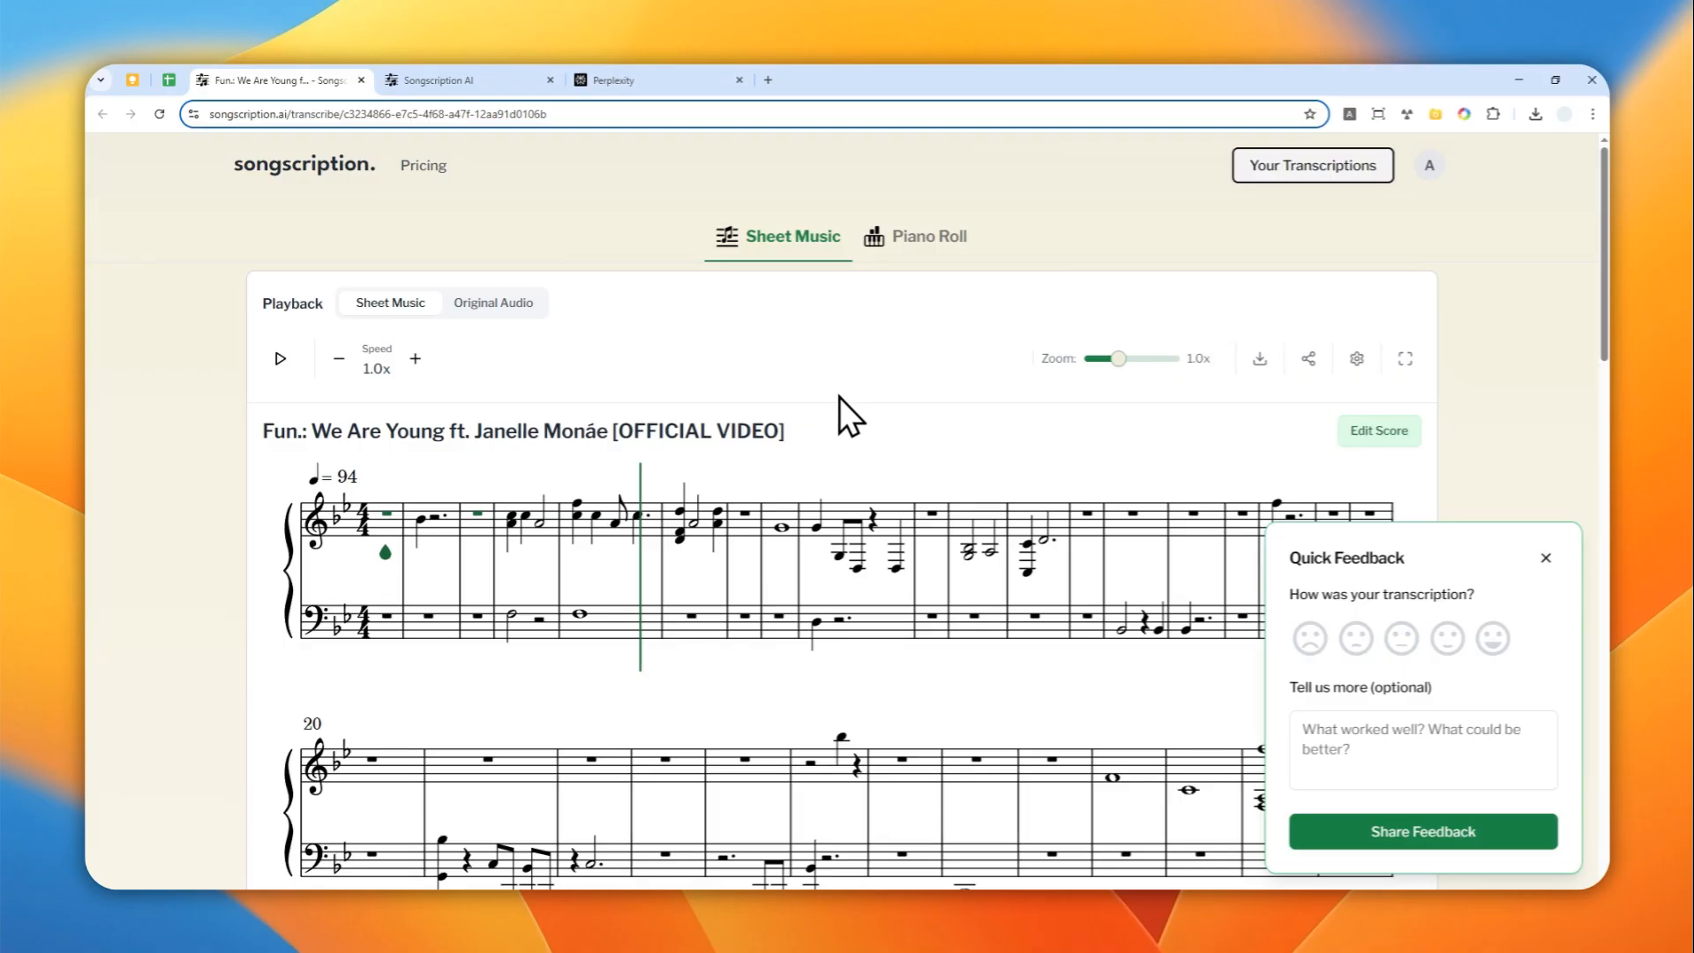
pyautogui.moveTo(888, 416)
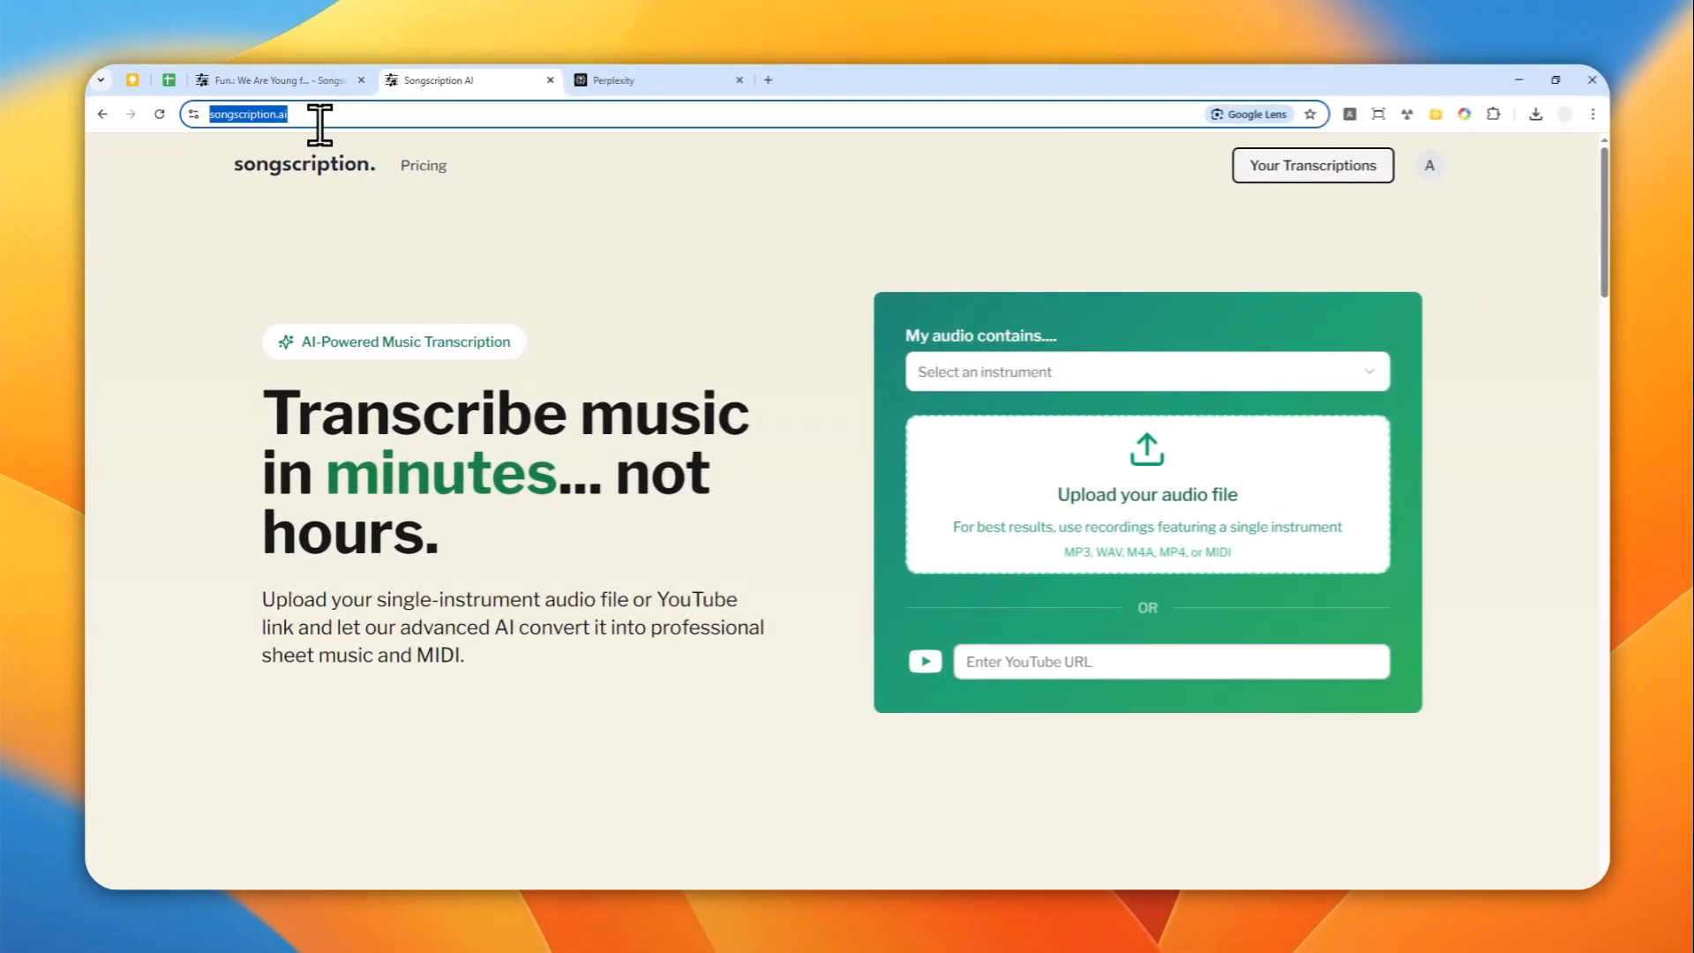
pyautogui.moveTo(492, 346)
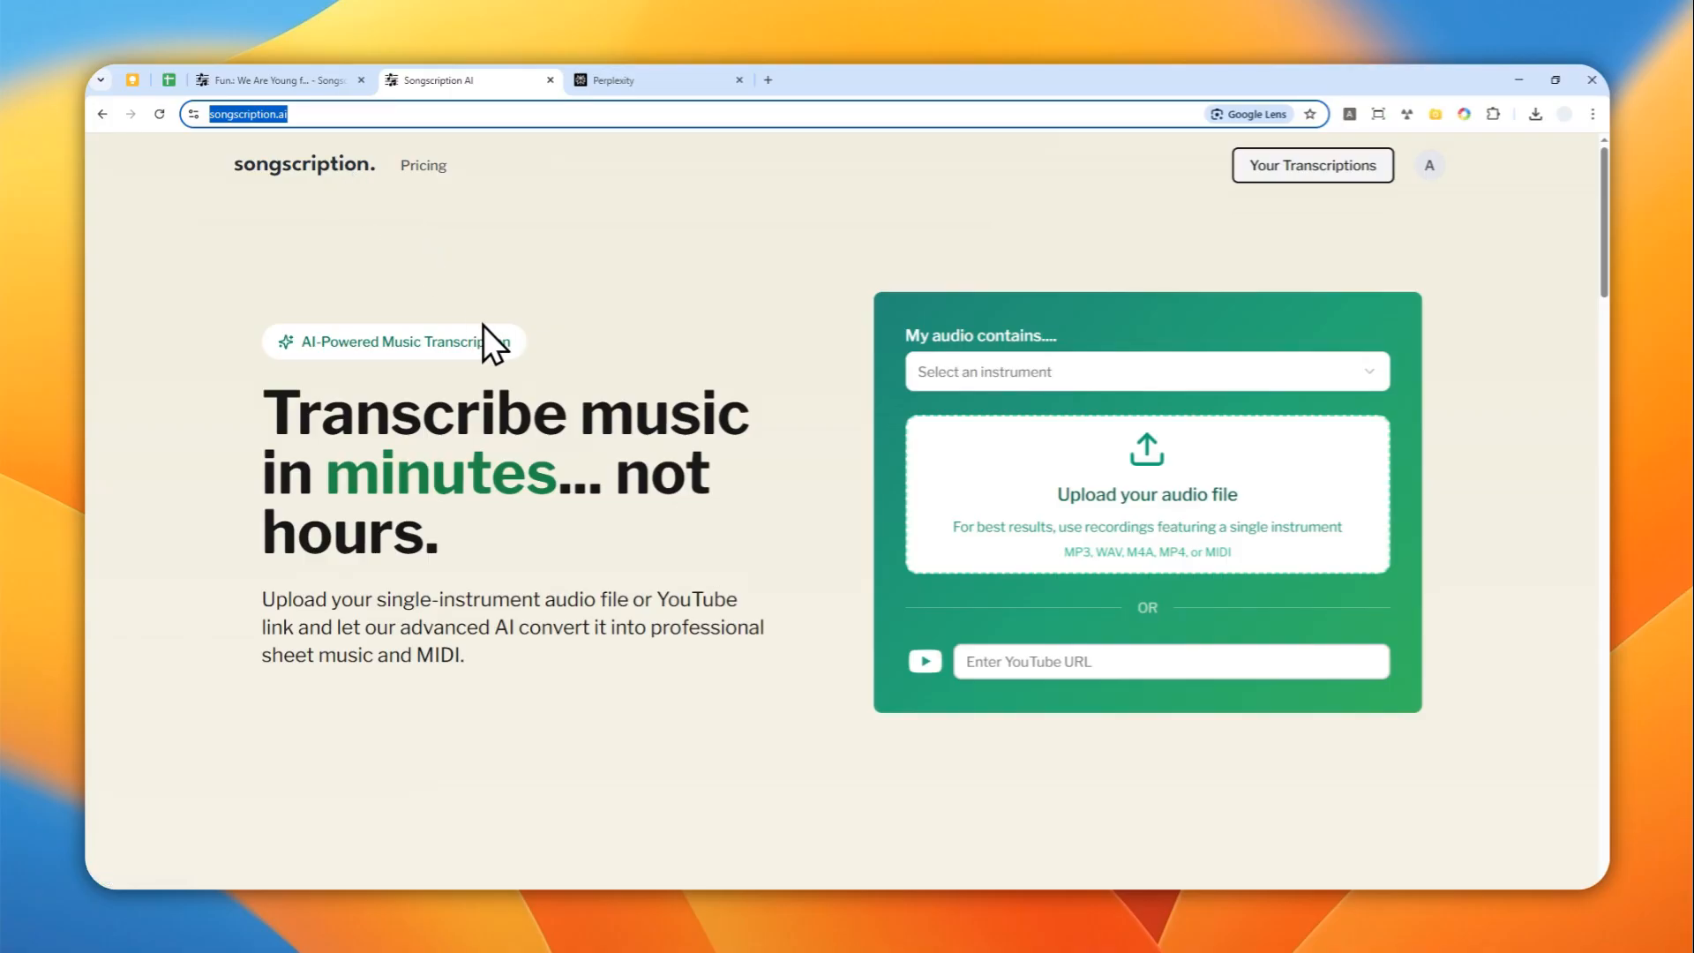
pyautogui.moveTo(471, 371)
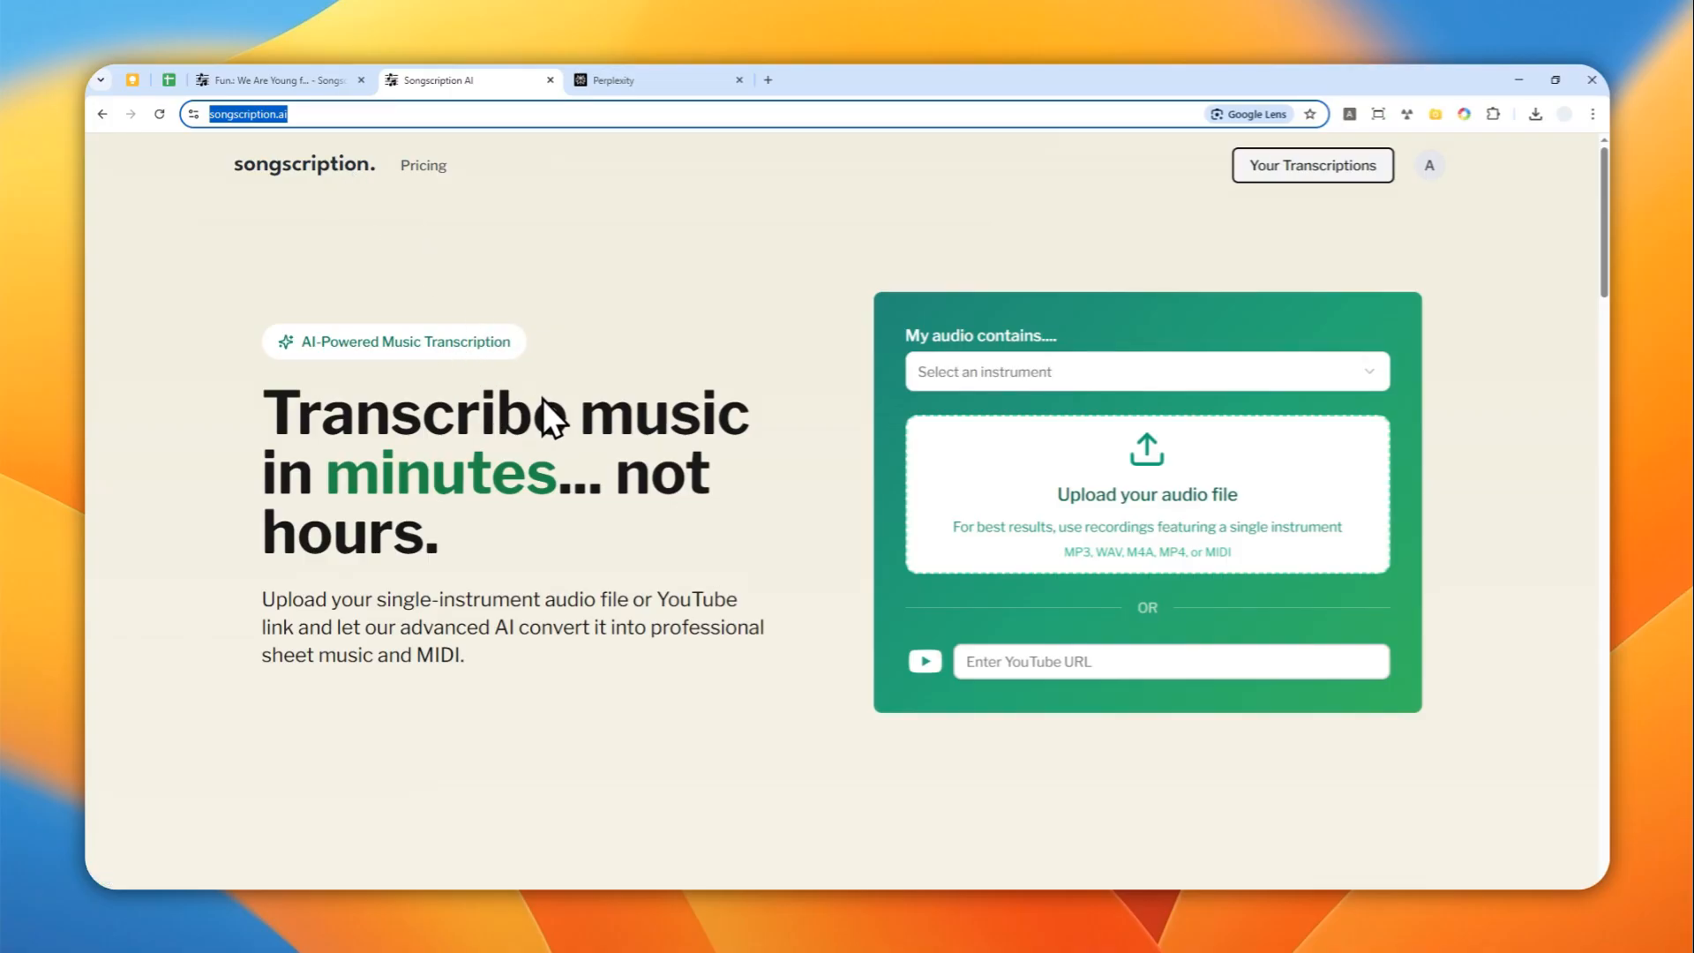
pyautogui.moveTo(762, 365)
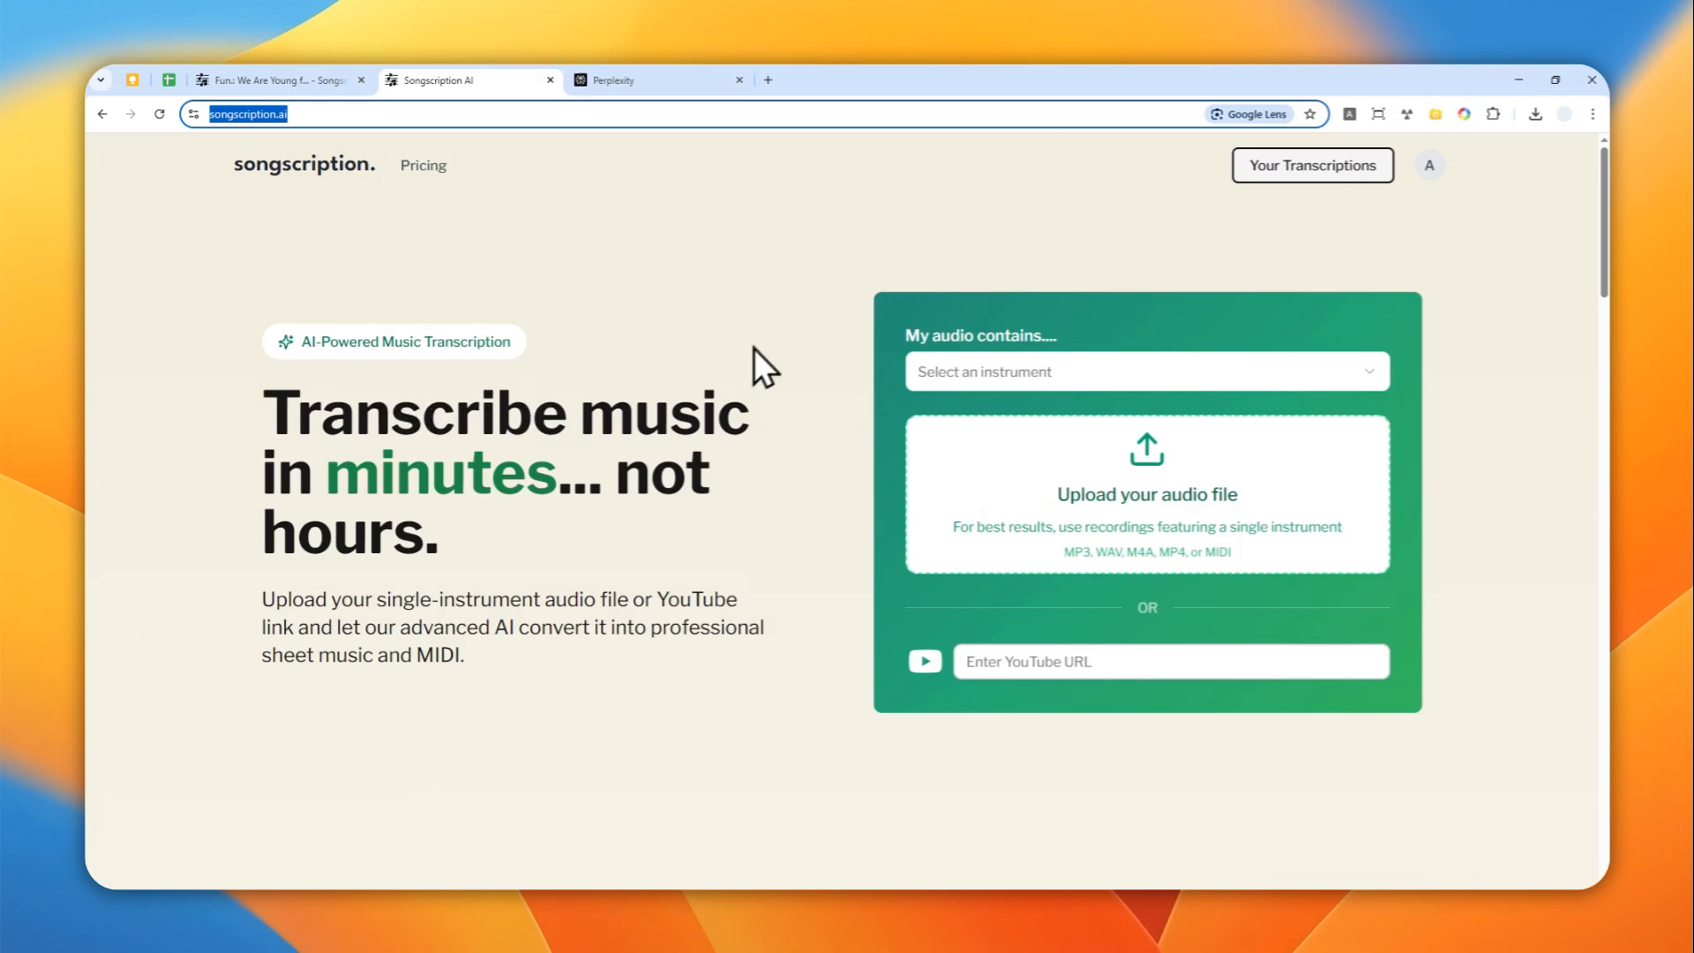
pyautogui.moveTo(1118, 500)
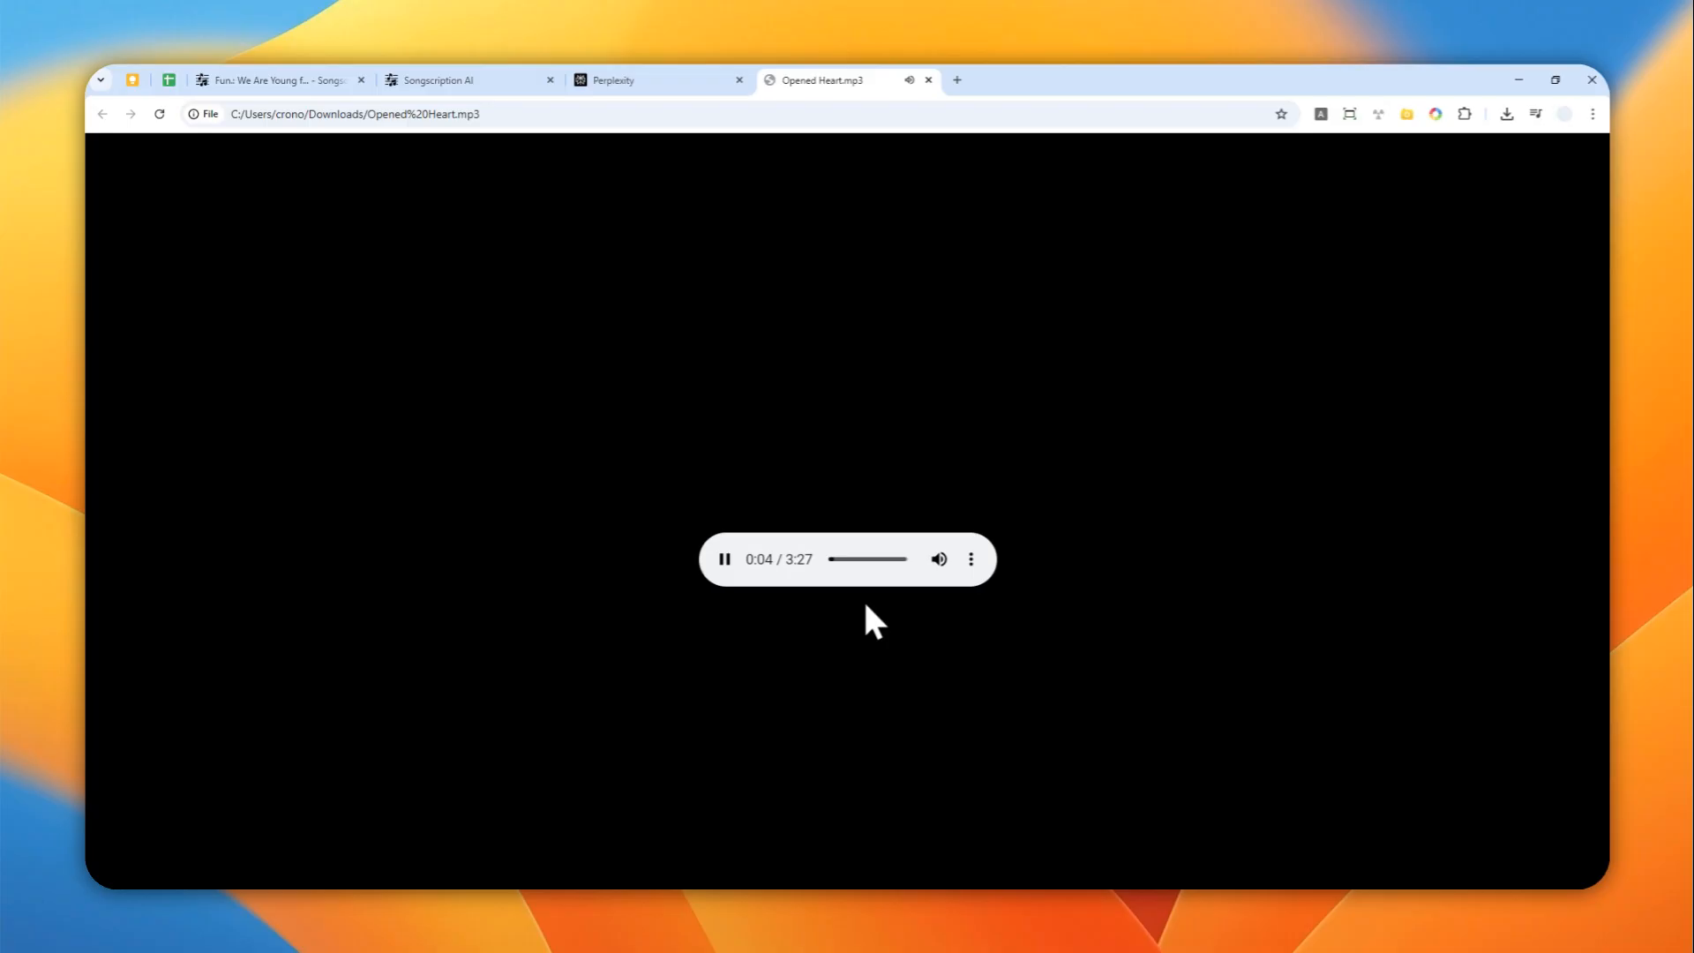
pyautogui.moveTo(1090, 623)
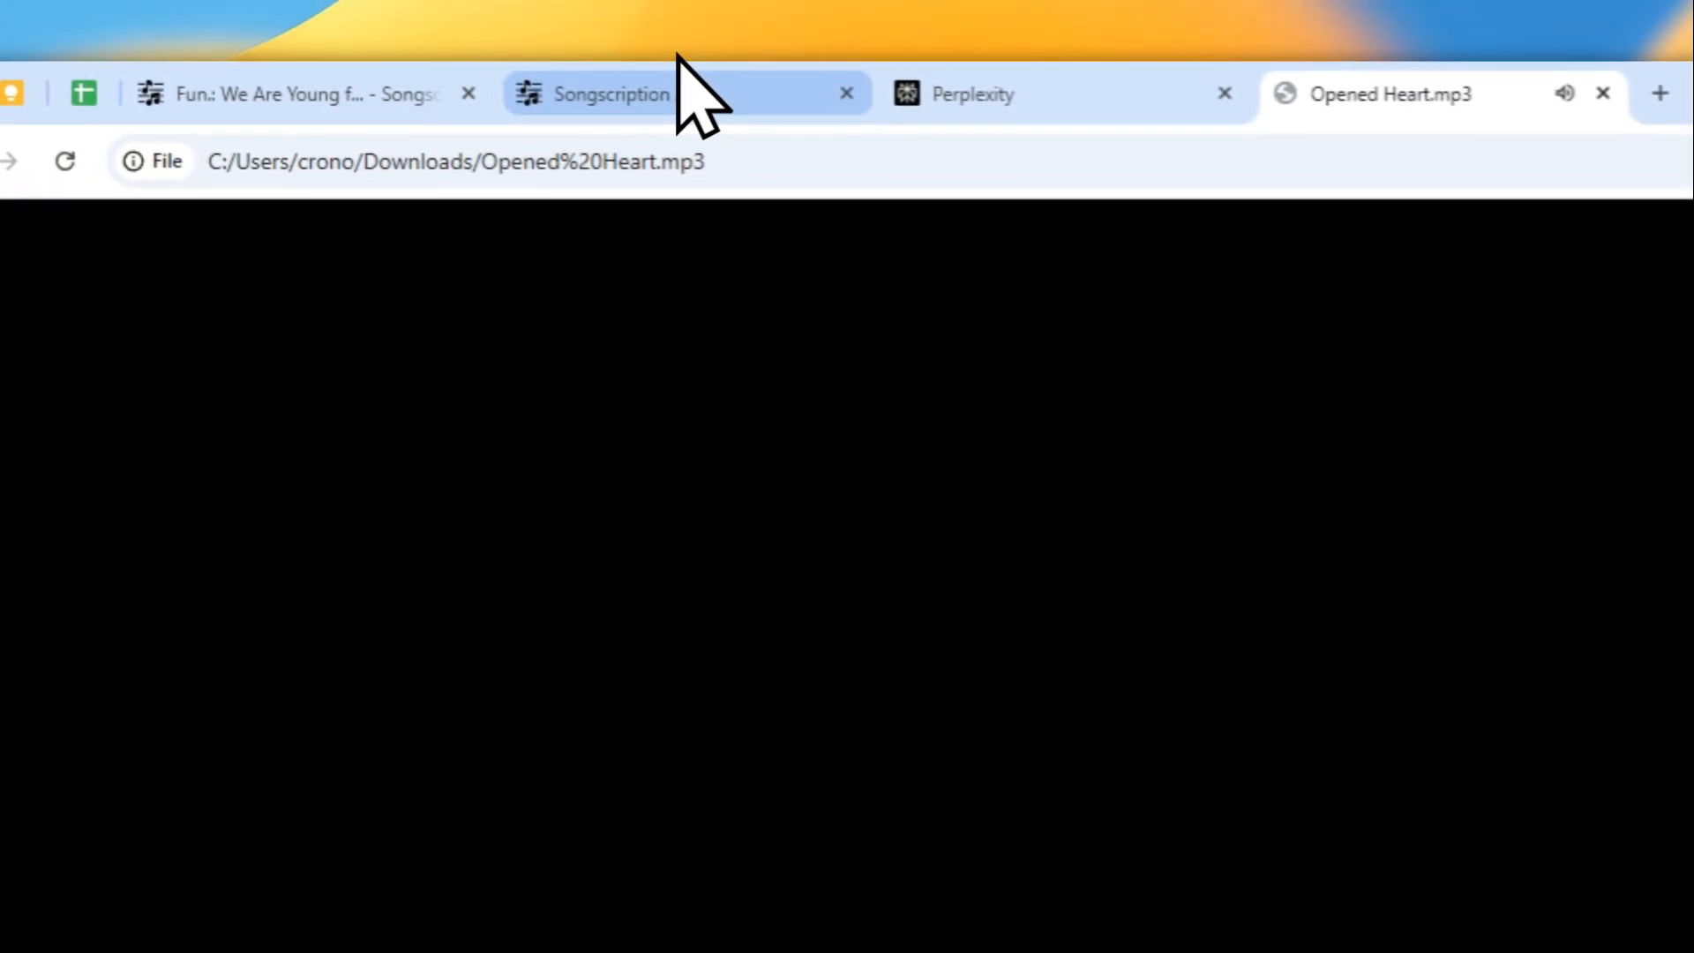
# - Start a new transcription from the home page with Acoustic Guitar as the instrument
pyautogui.click(610, 94)
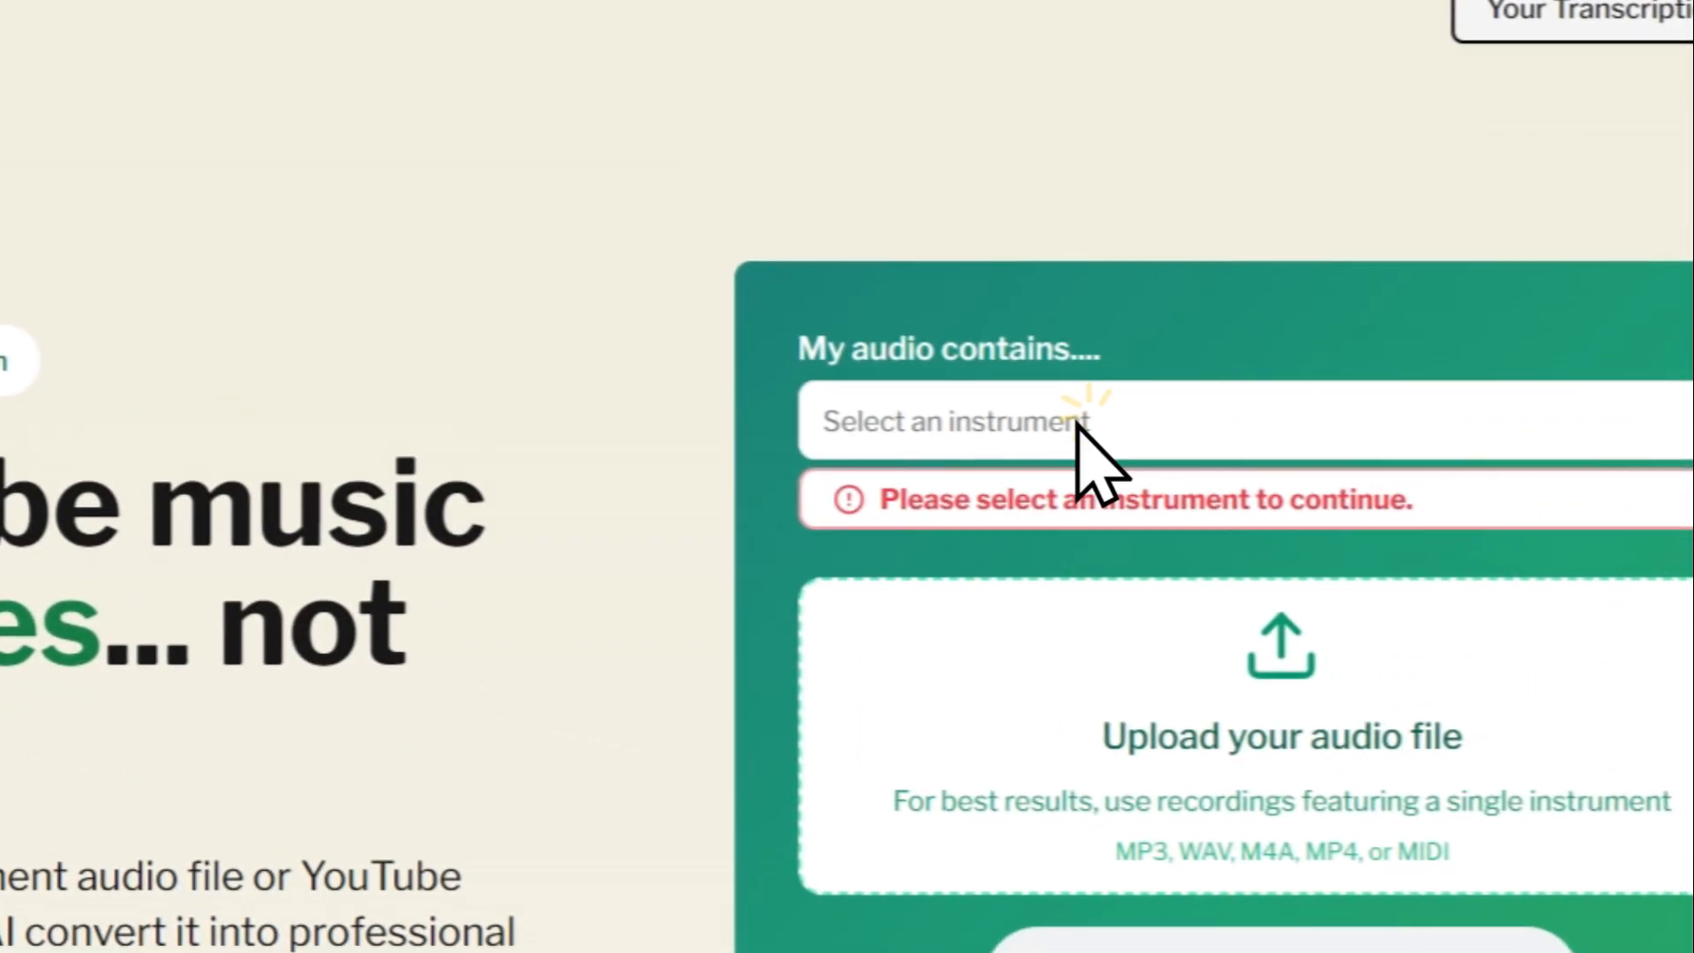
pyautogui.click(1147, 374)
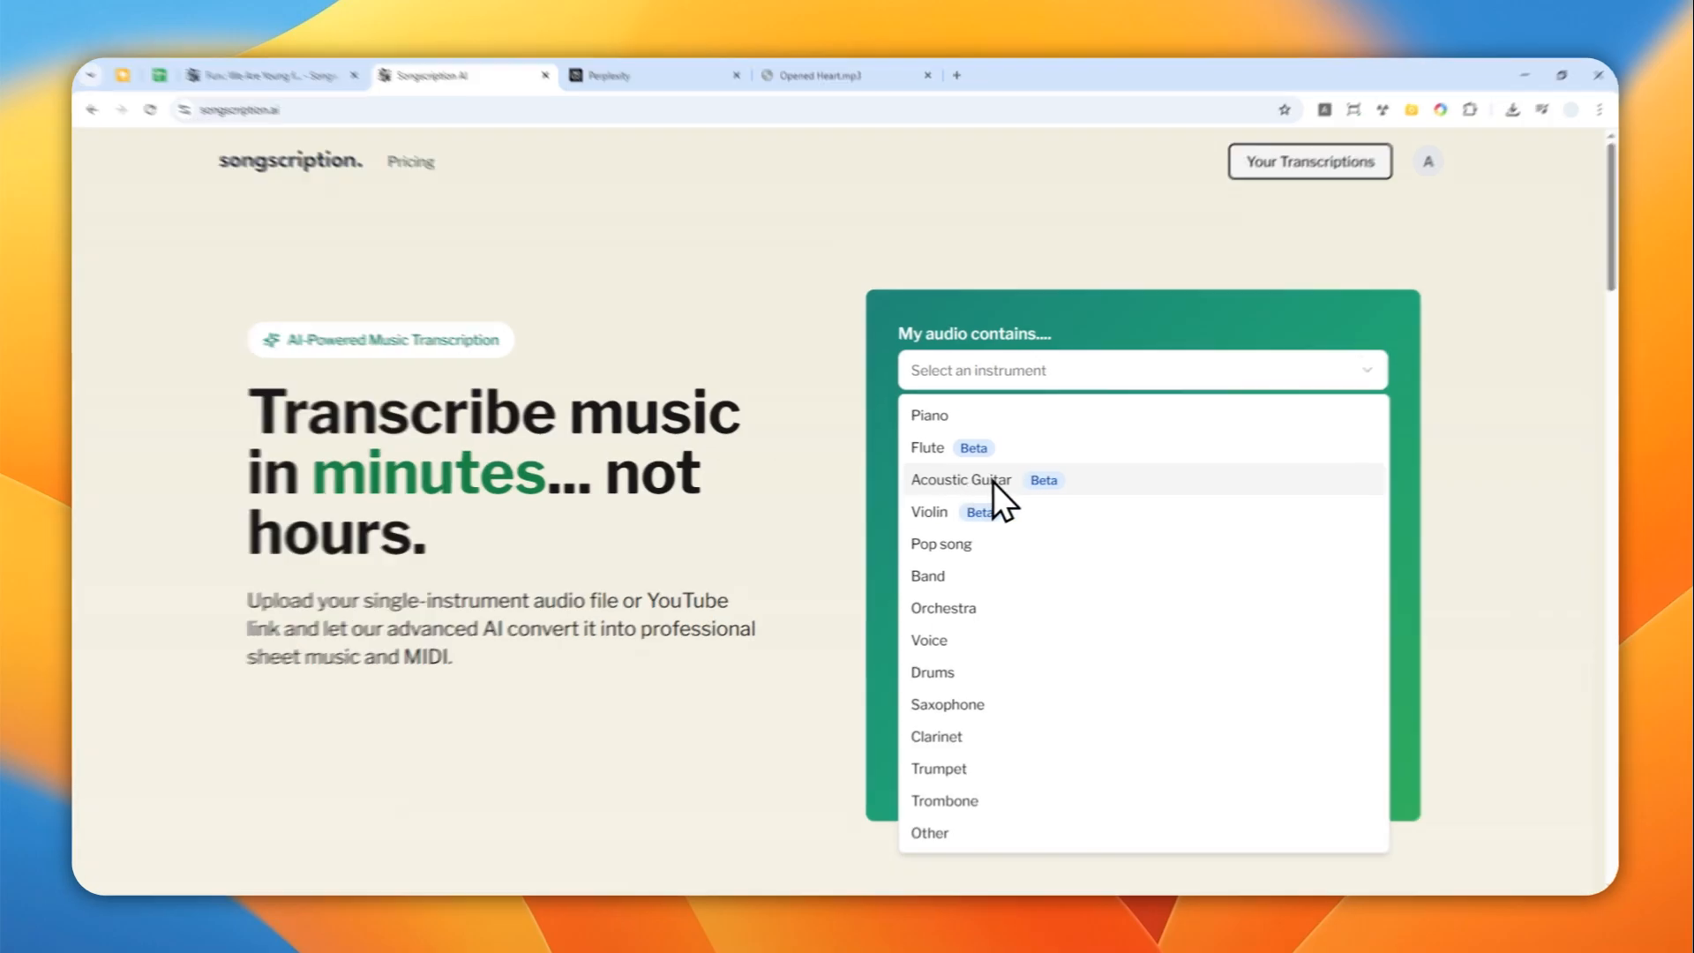
pyautogui.click(959, 480)
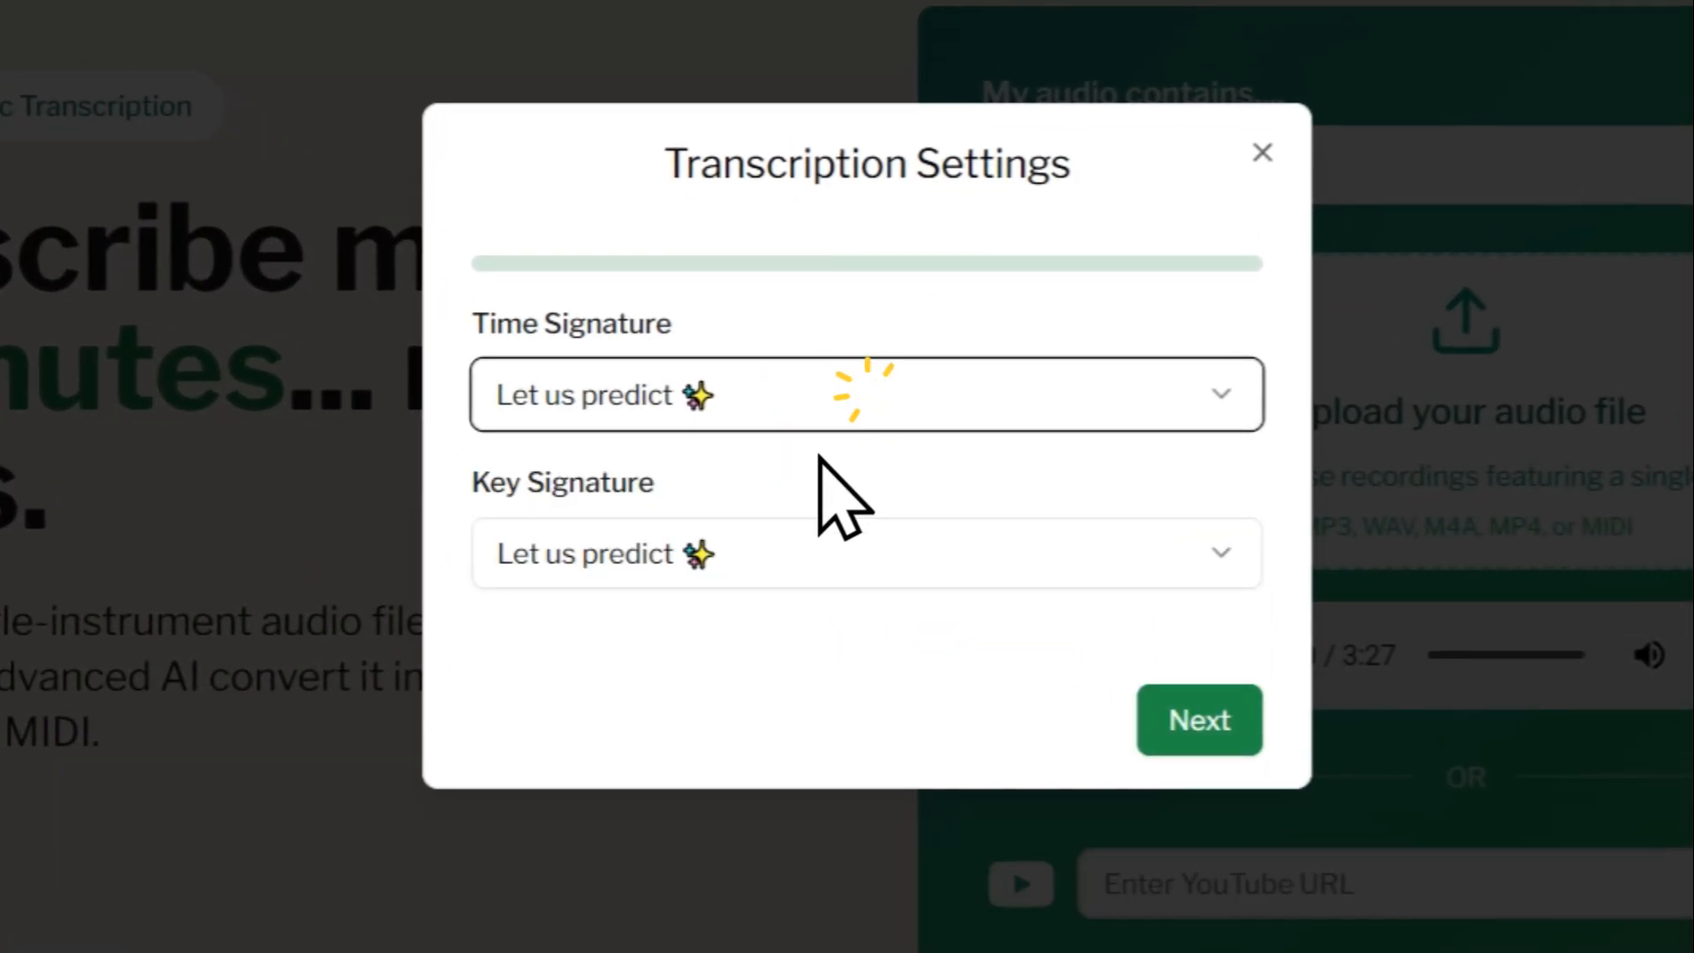
# - Keep 'Let us predict' for time and key signatures, continue, and agree to the copyright terms
pyautogui.click(865, 553)
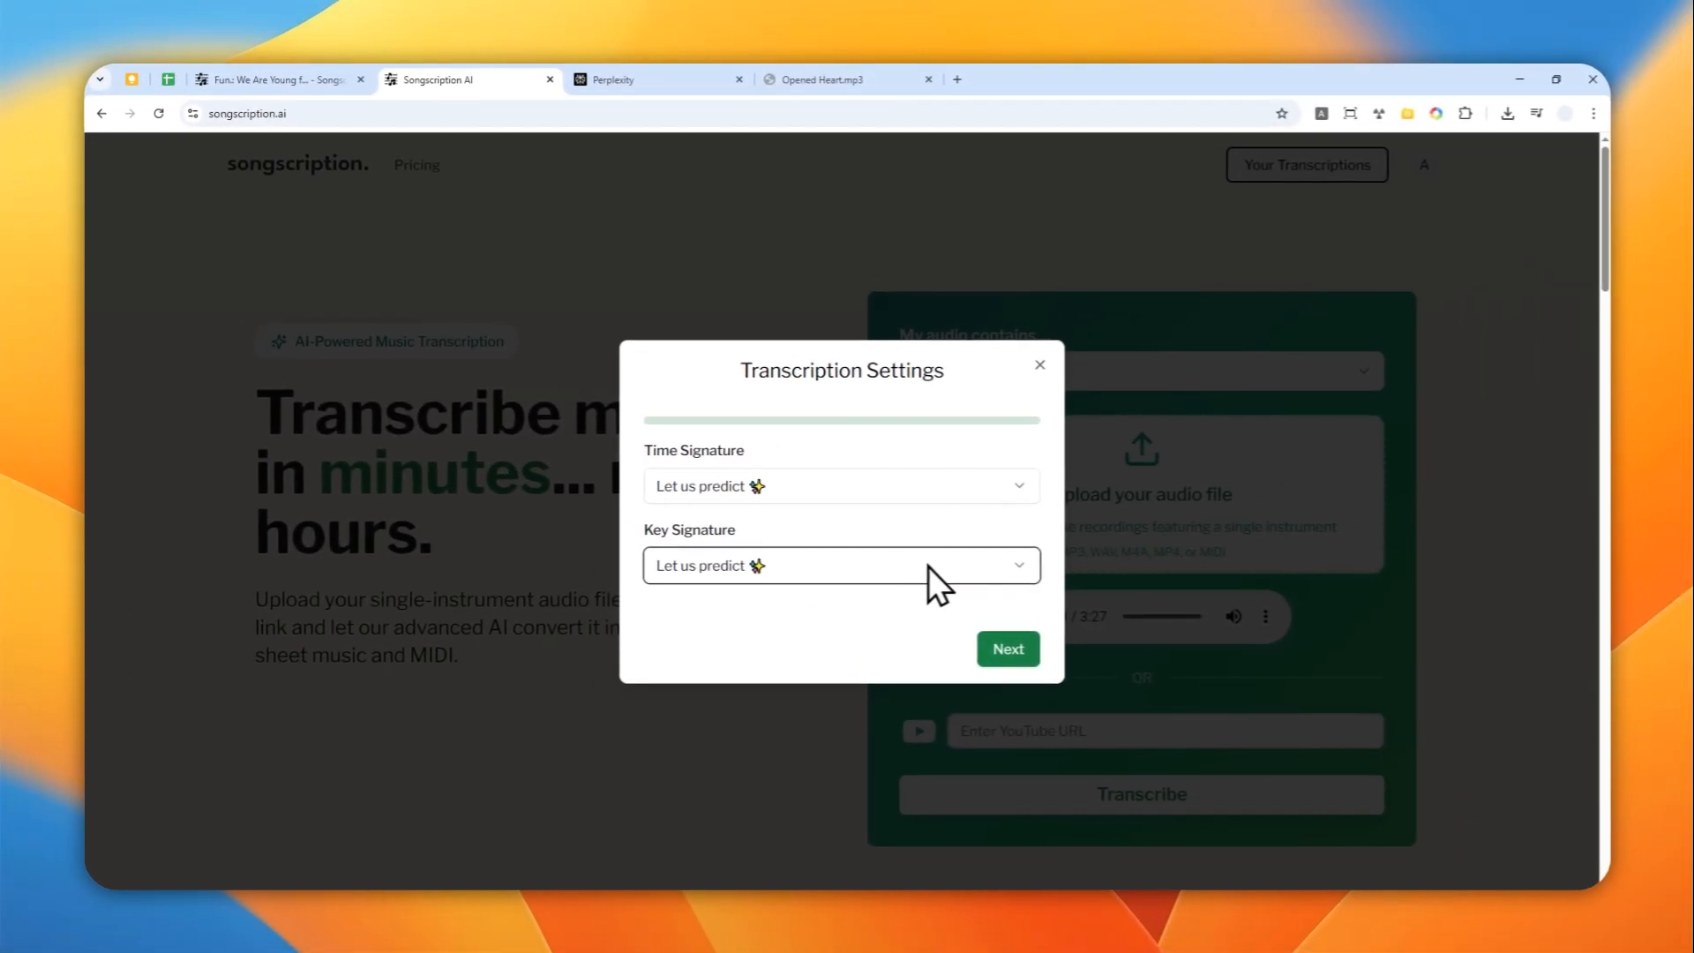
pyautogui.moveTo(826, 584)
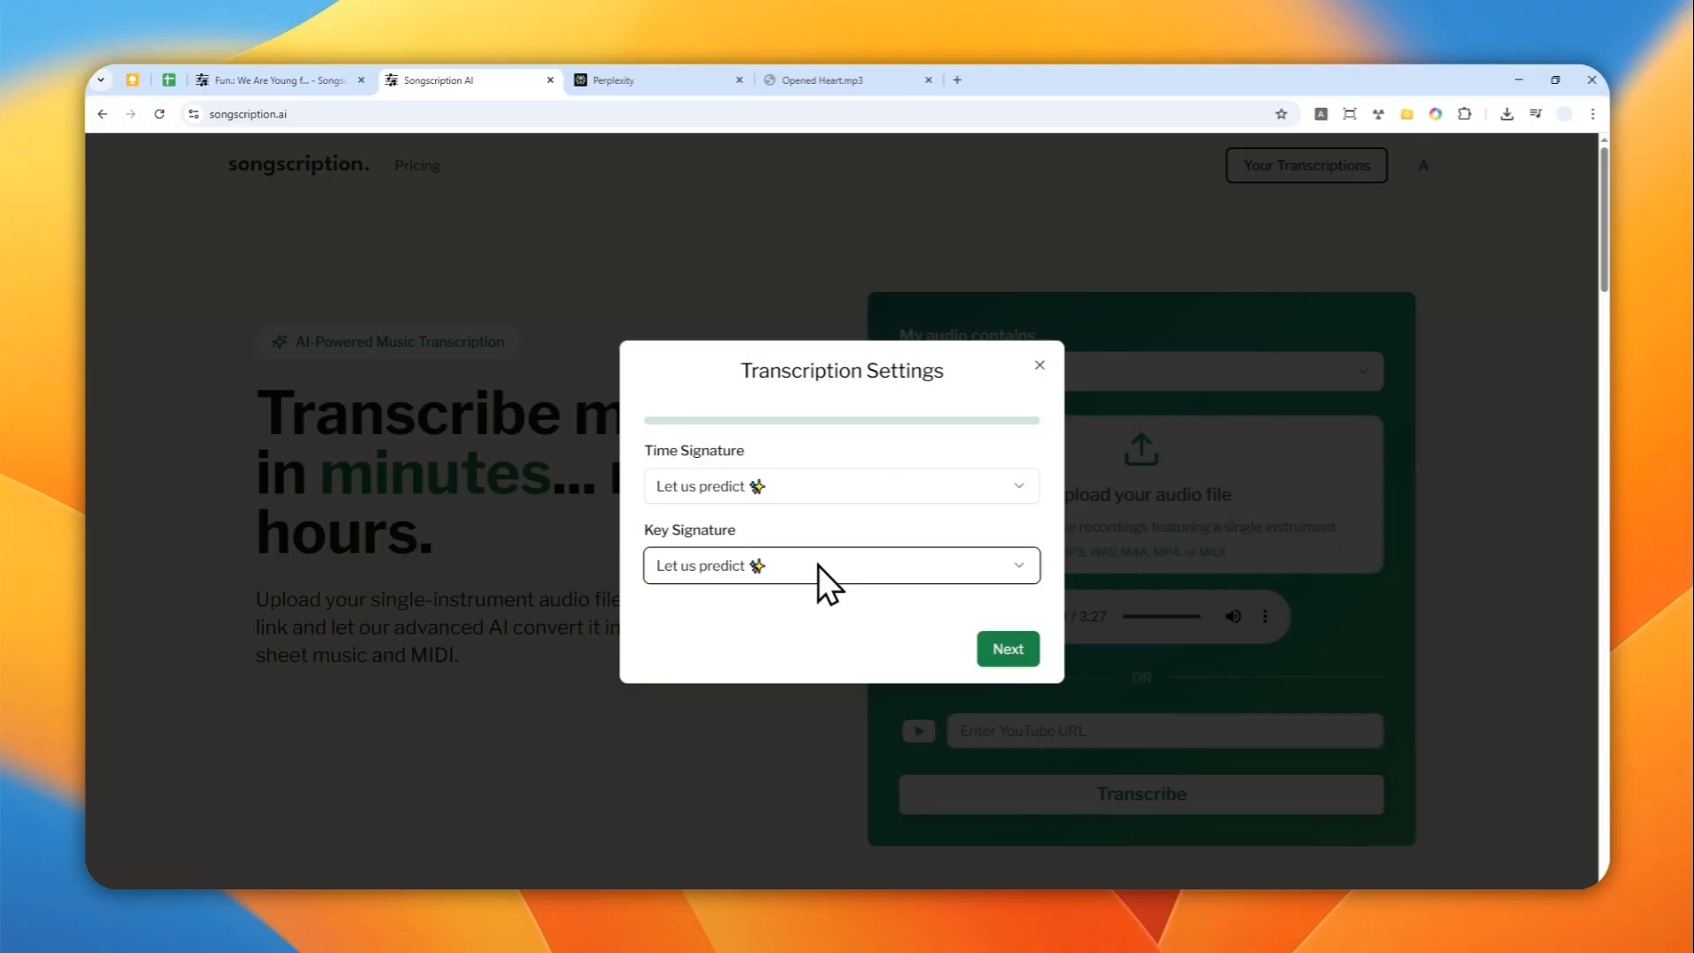
pyautogui.click(1006, 650)
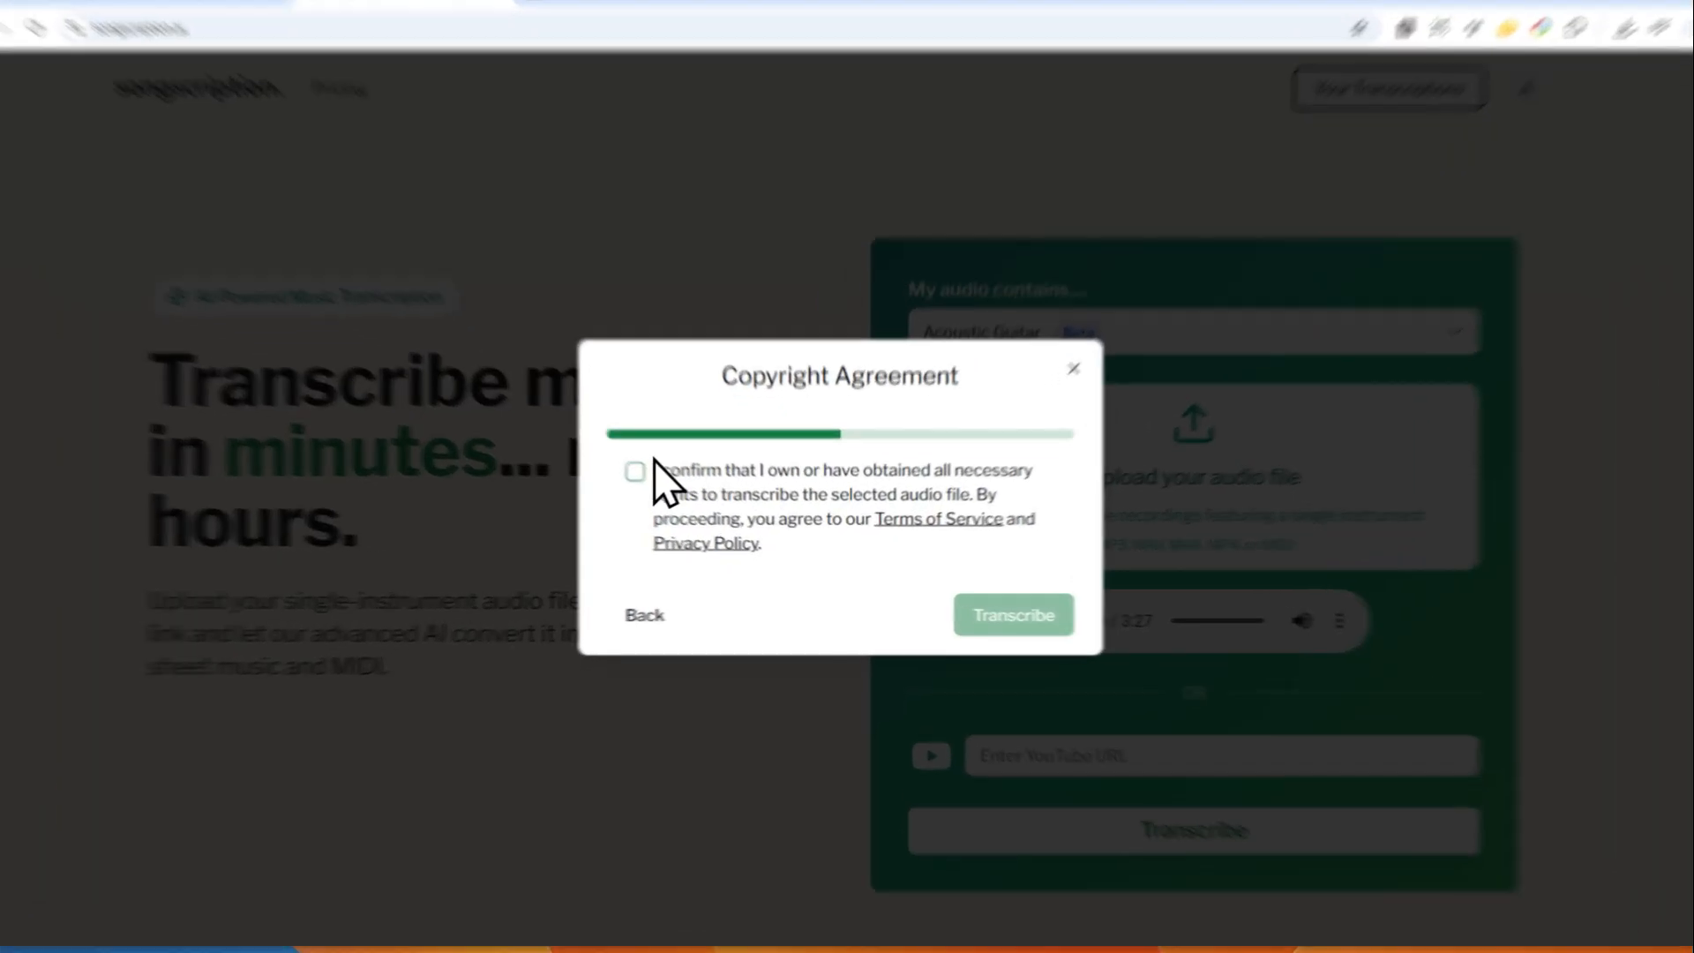
pyautogui.click(1011, 614)
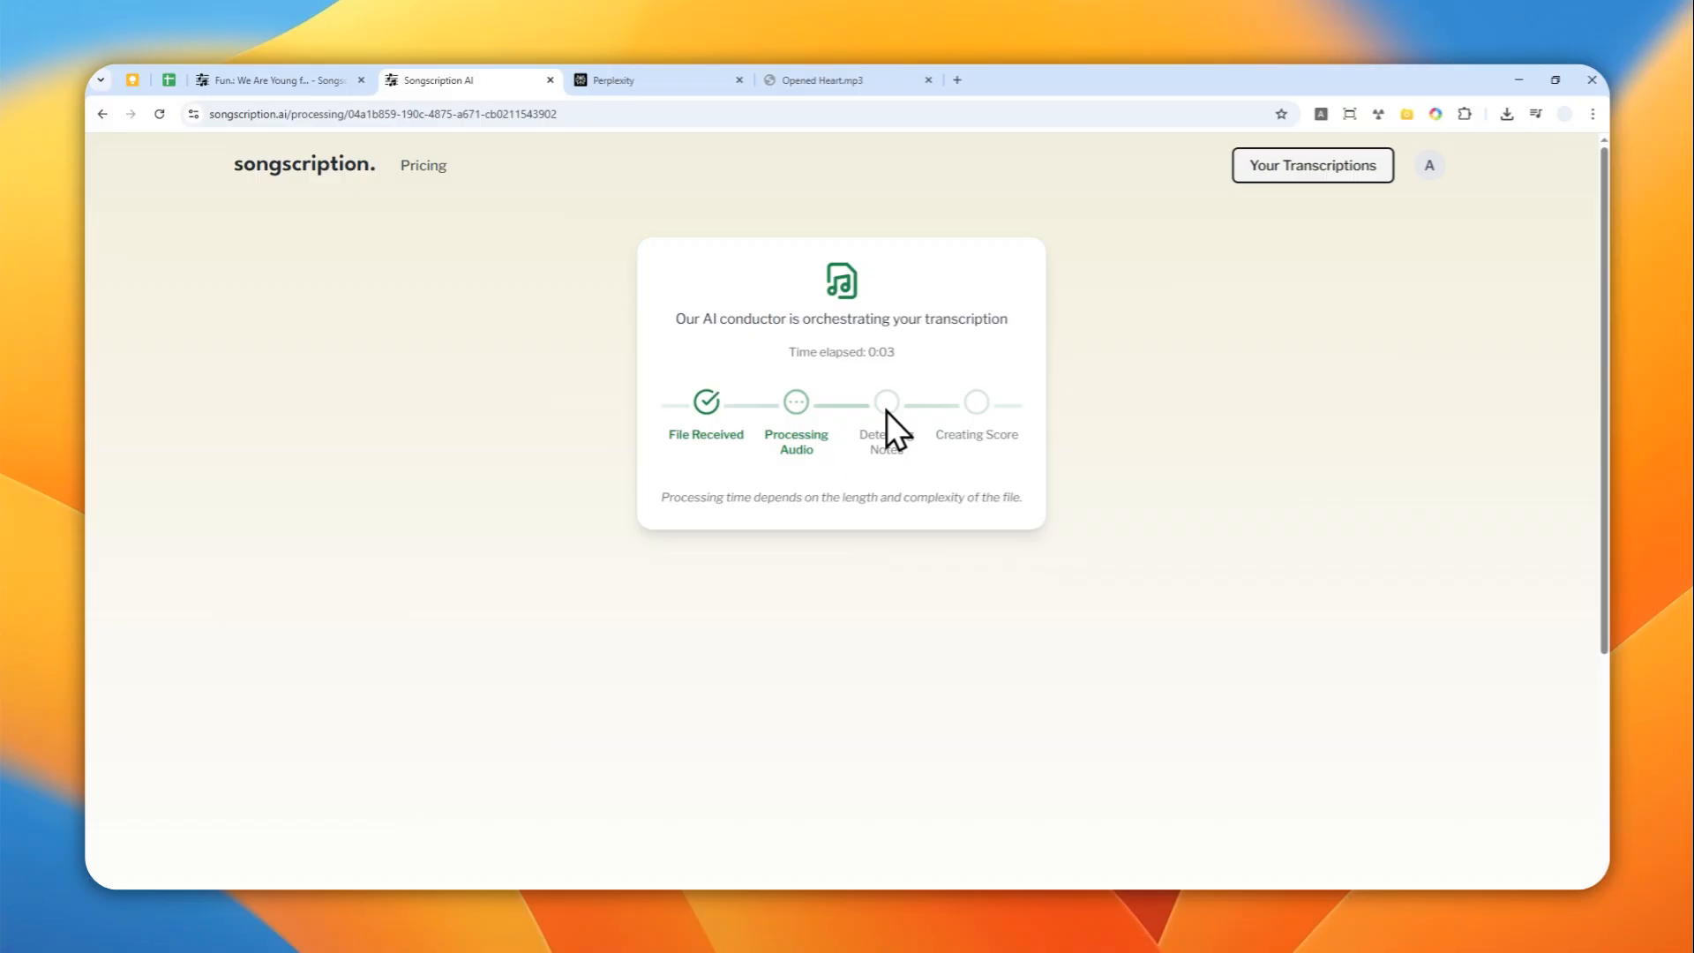
pyautogui.moveTo(859, 502)
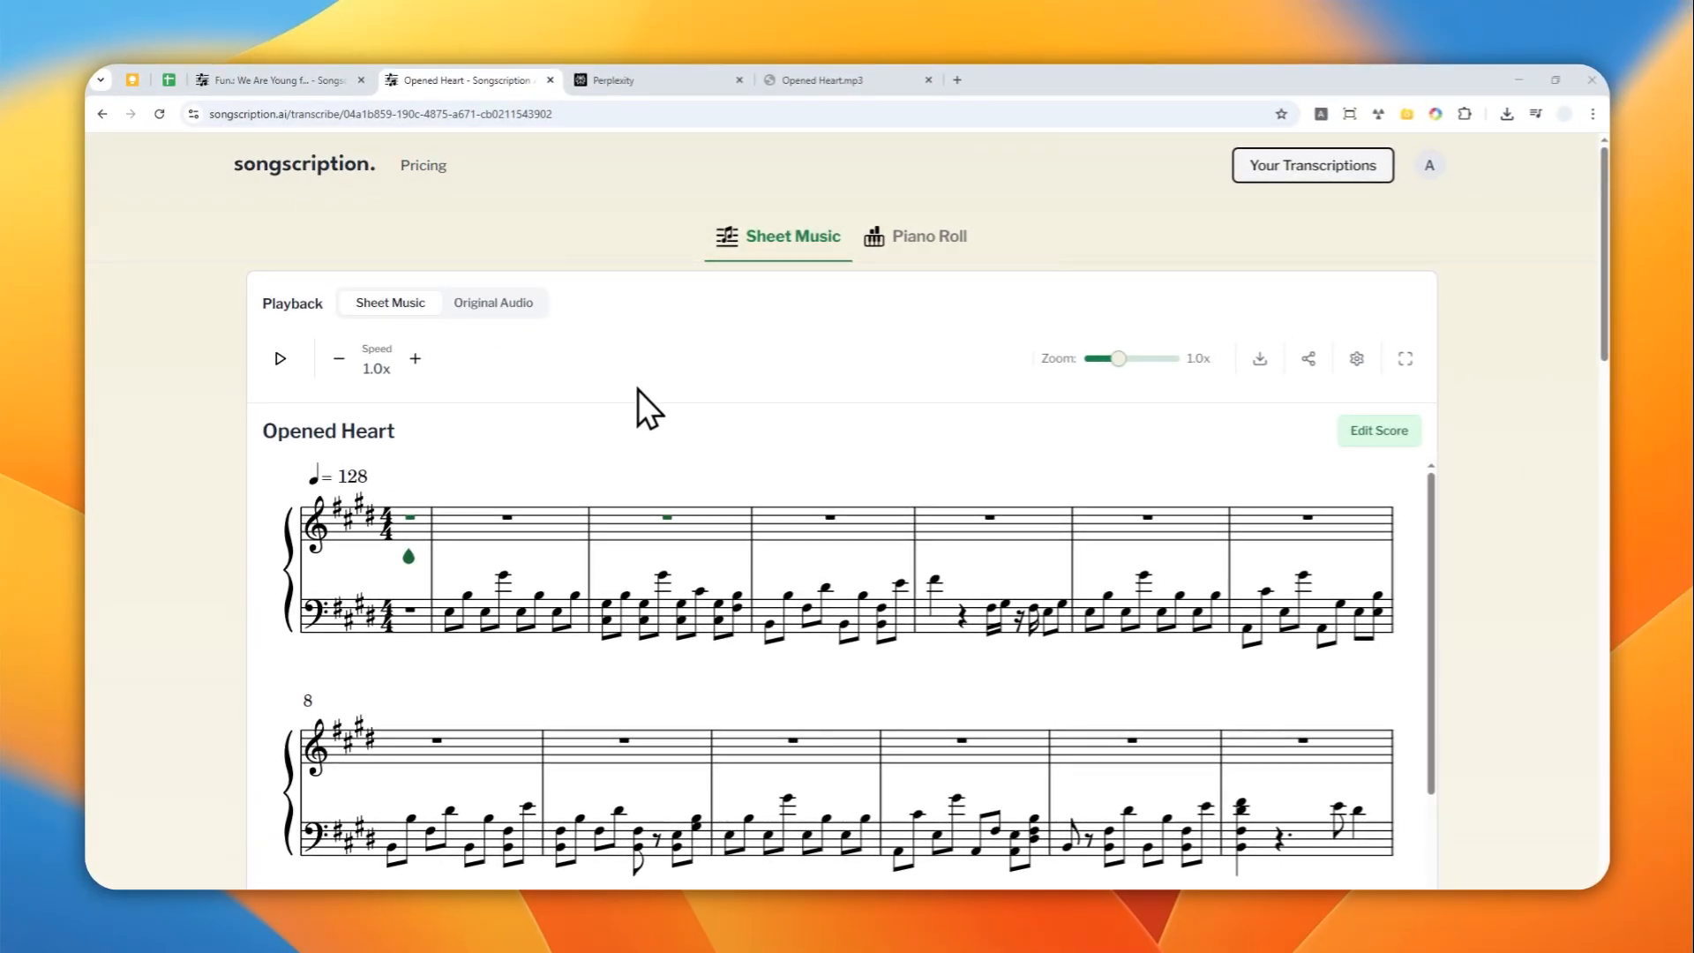
# - Scroll through the Opened Heart score to measure 87 and play it back from the start
pyautogui.scroll(-3)
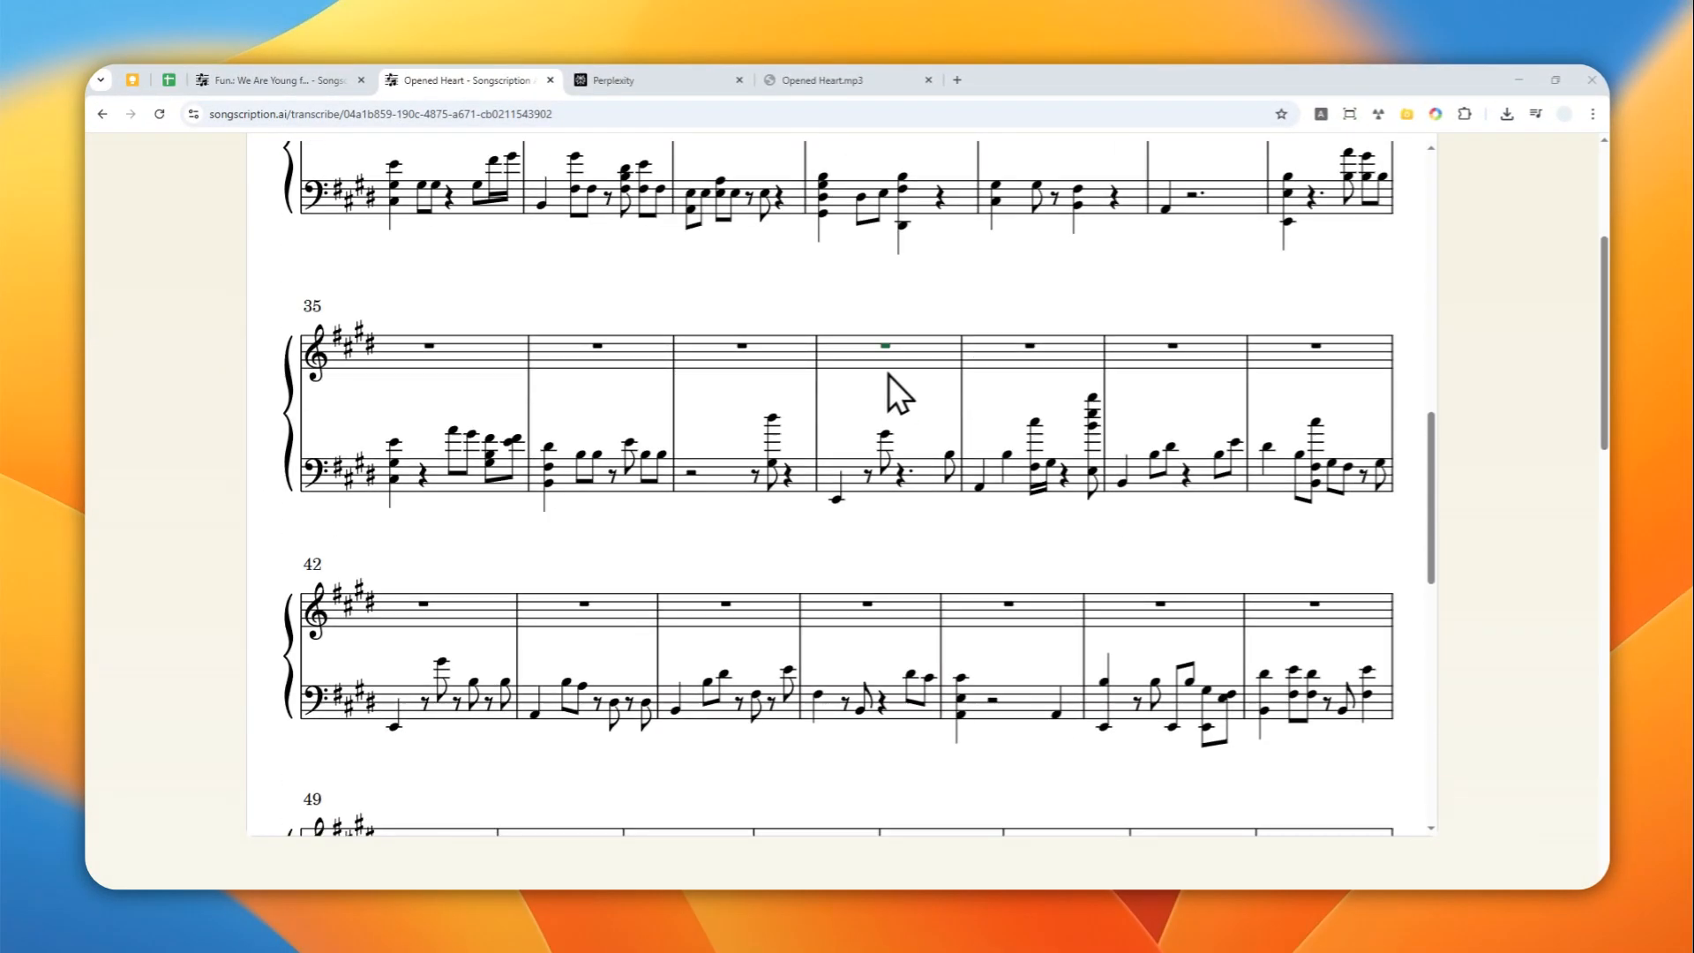
pyautogui.scroll(-3)
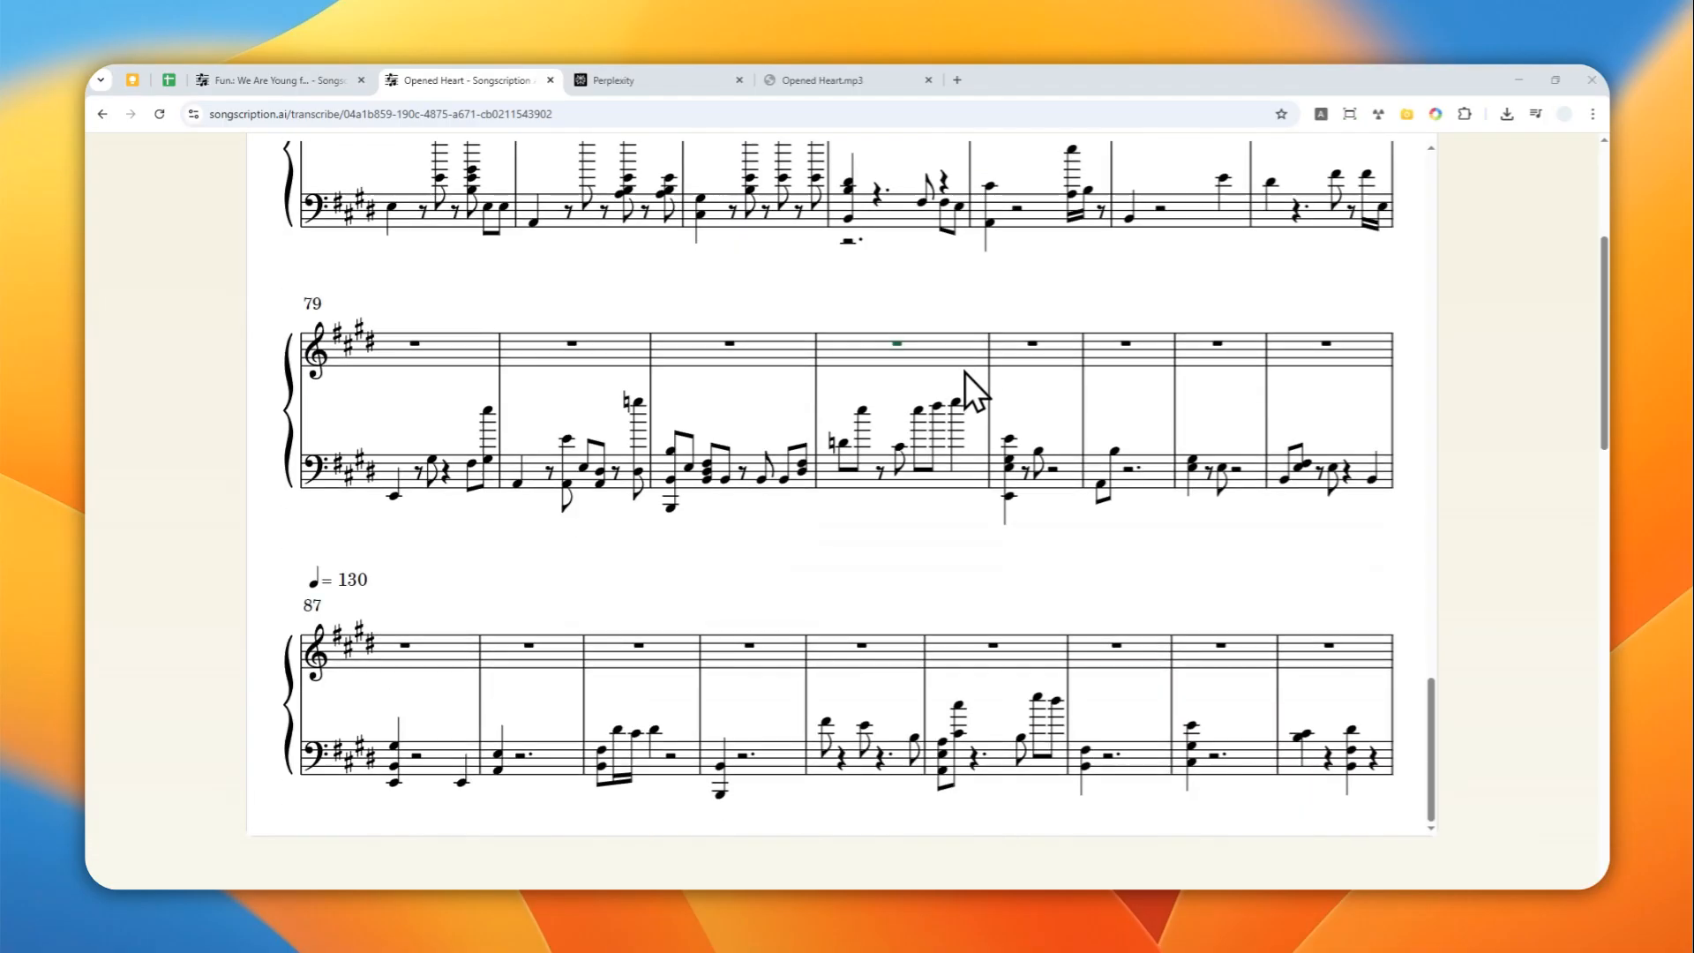
pyautogui.scroll(-3)
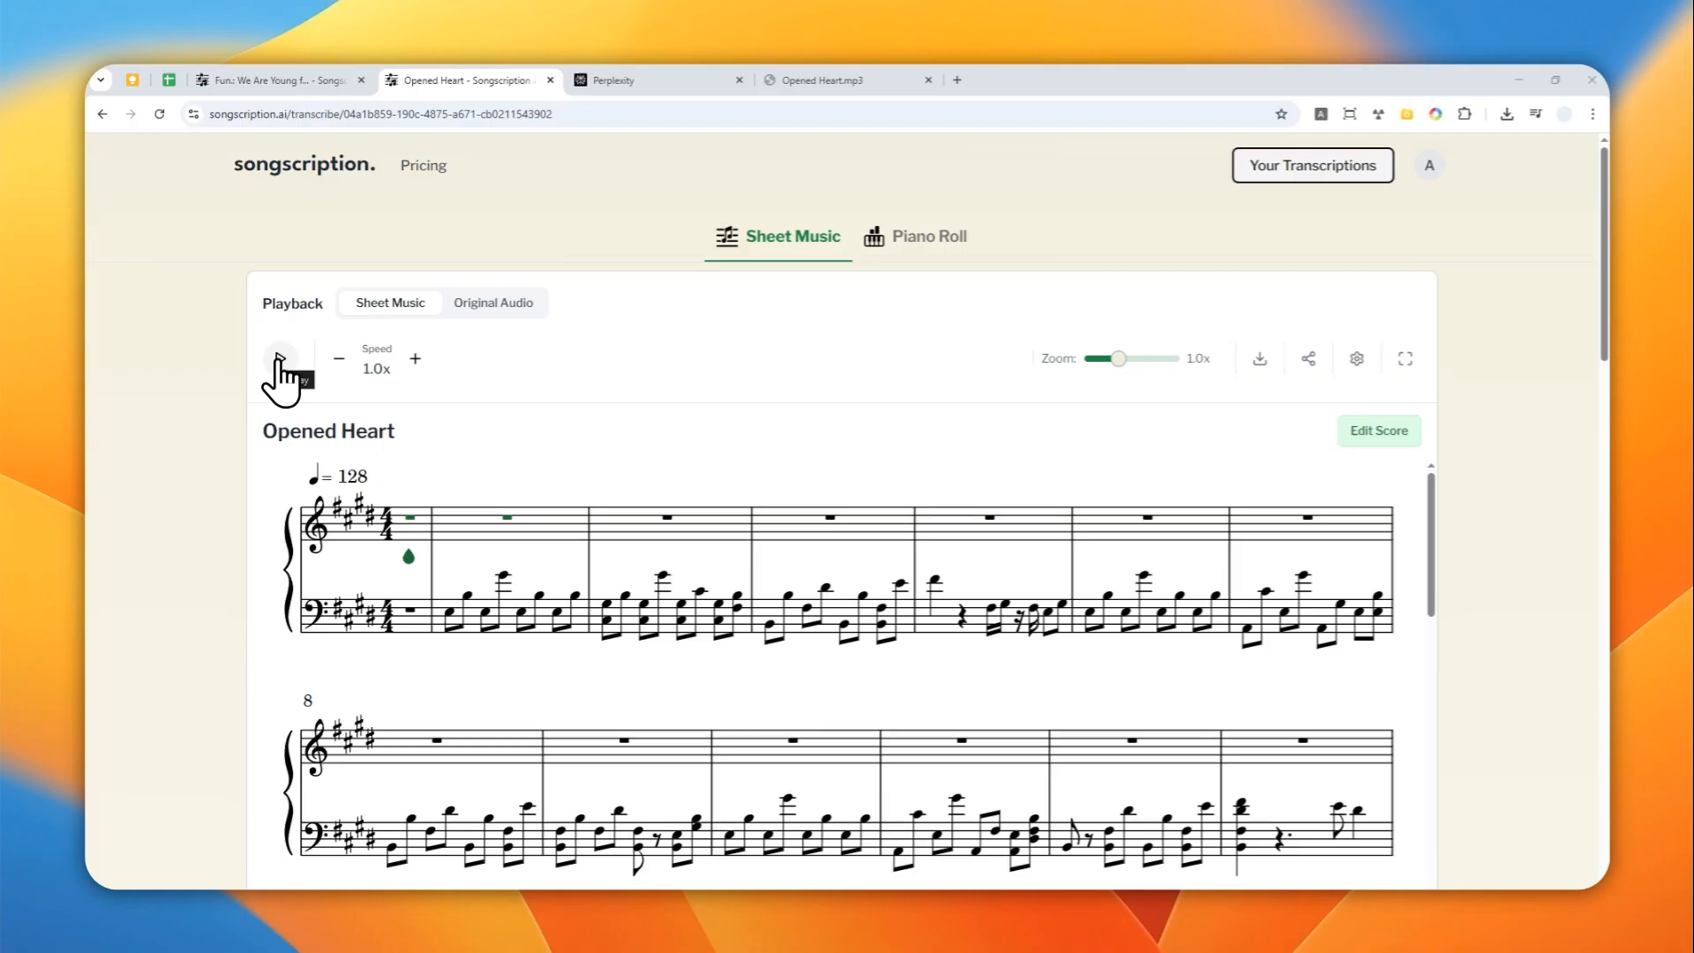
pyautogui.click(281, 358)
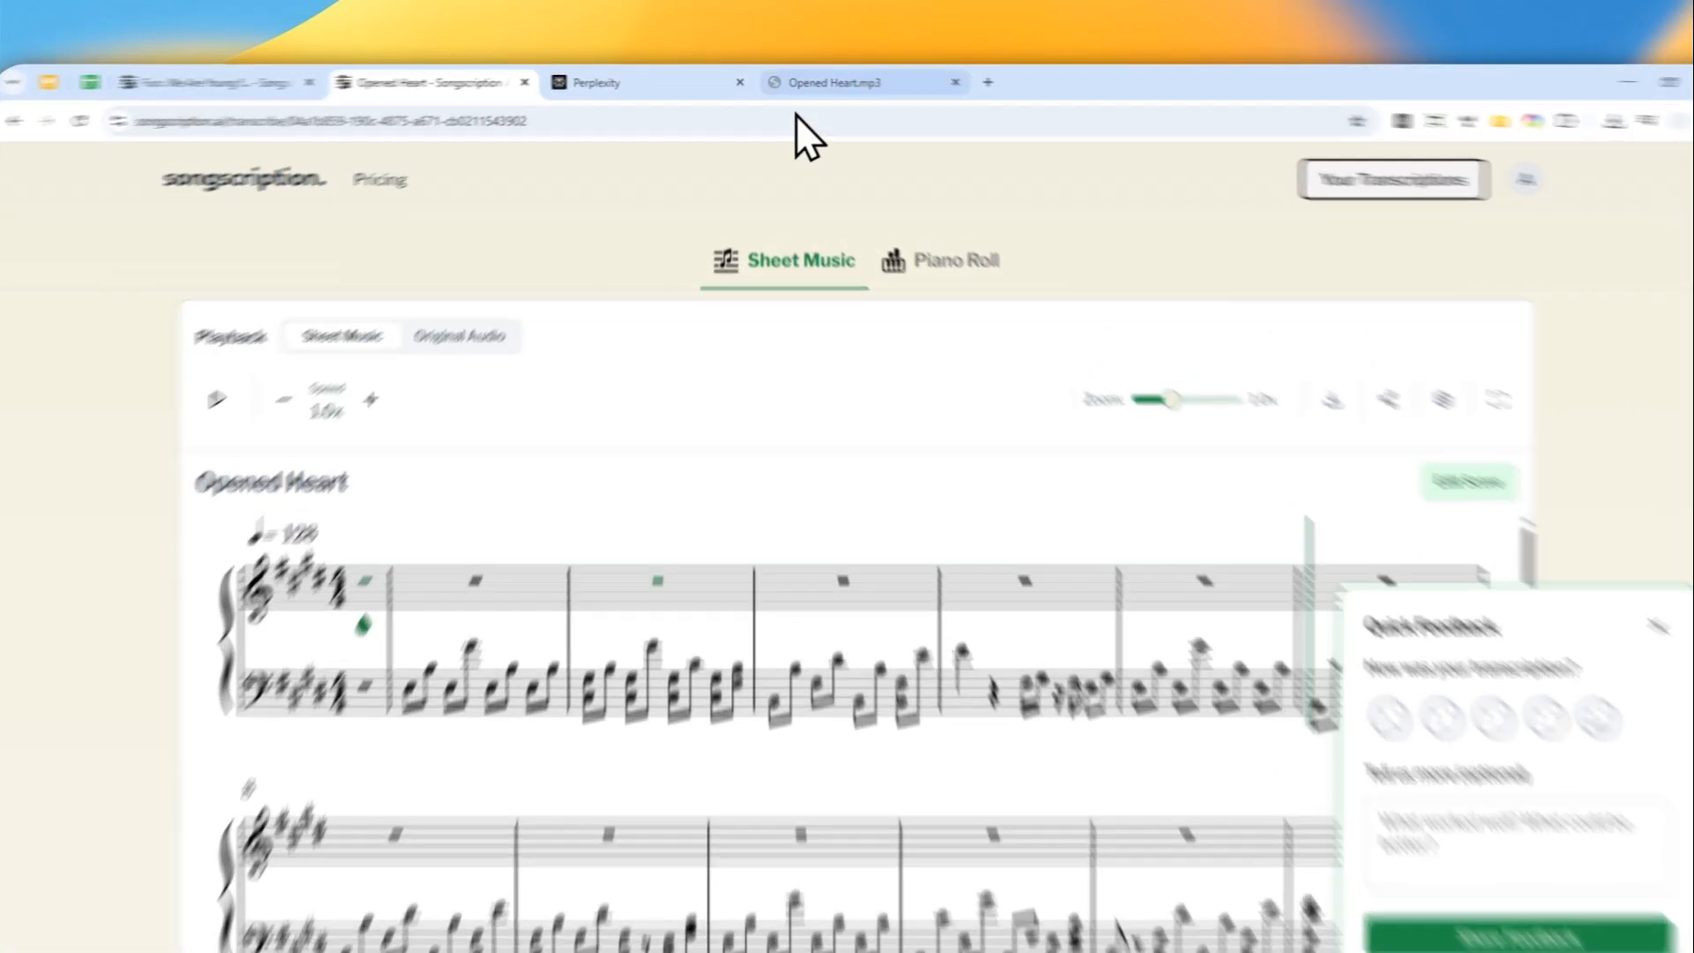
# - Listen briefly to the original Opened Heart.mp3 recording, then return to the score
pyautogui.click(832, 81)
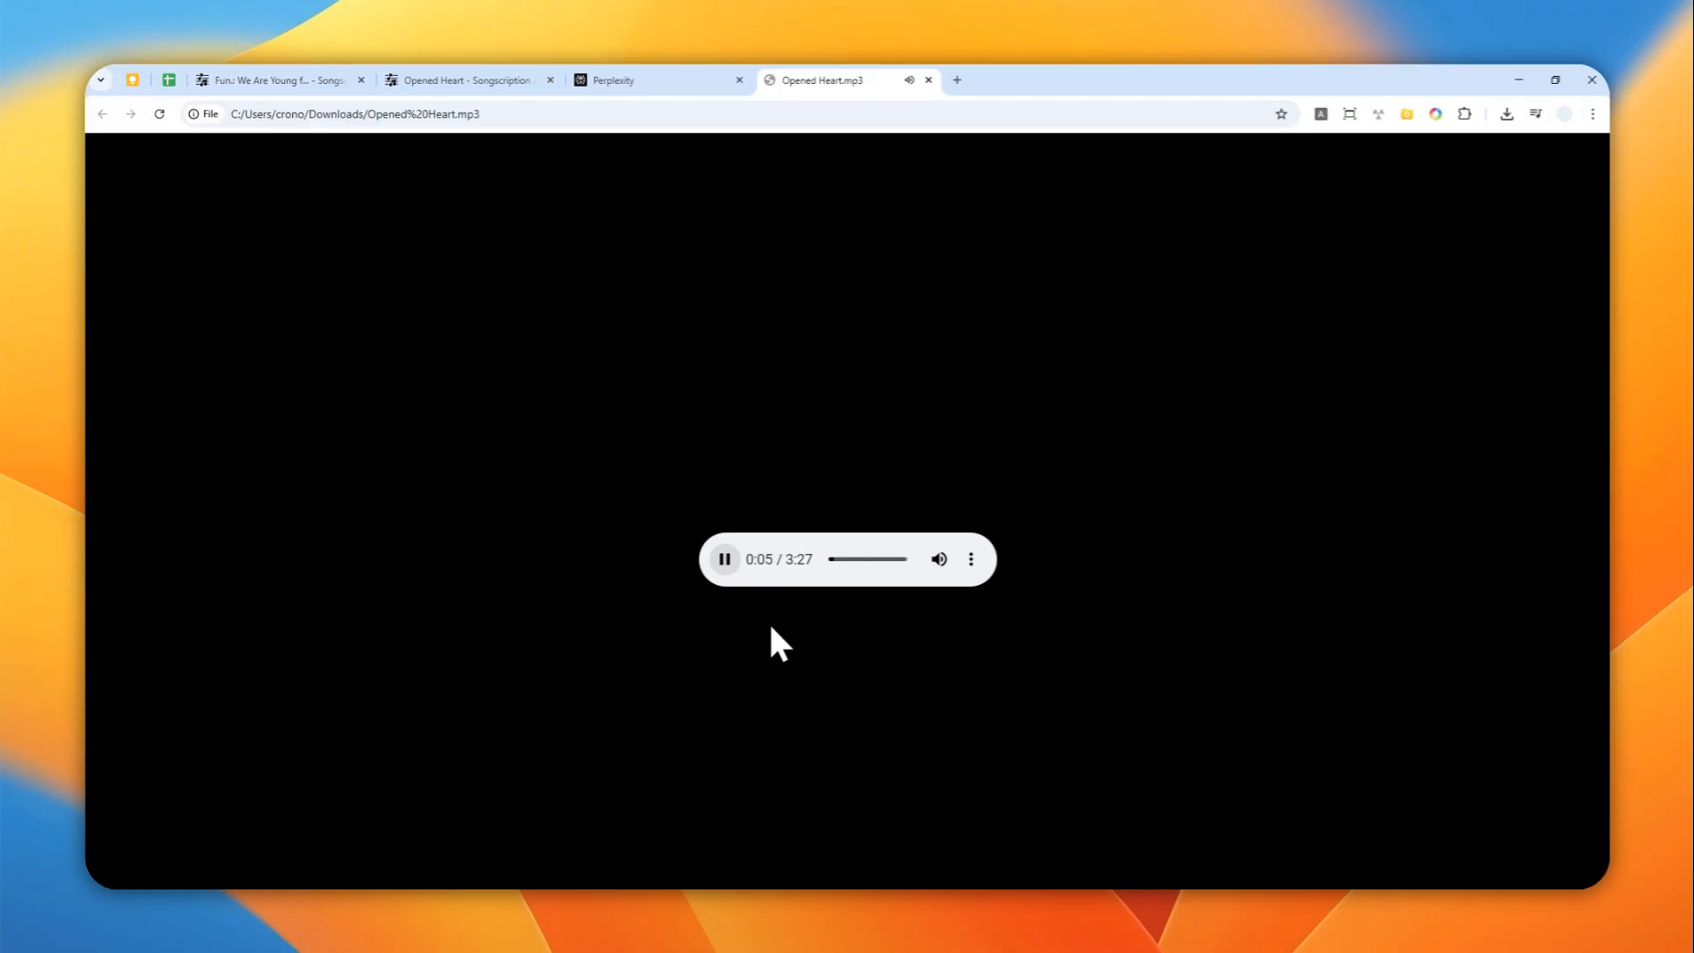
pyautogui.click(464, 79)
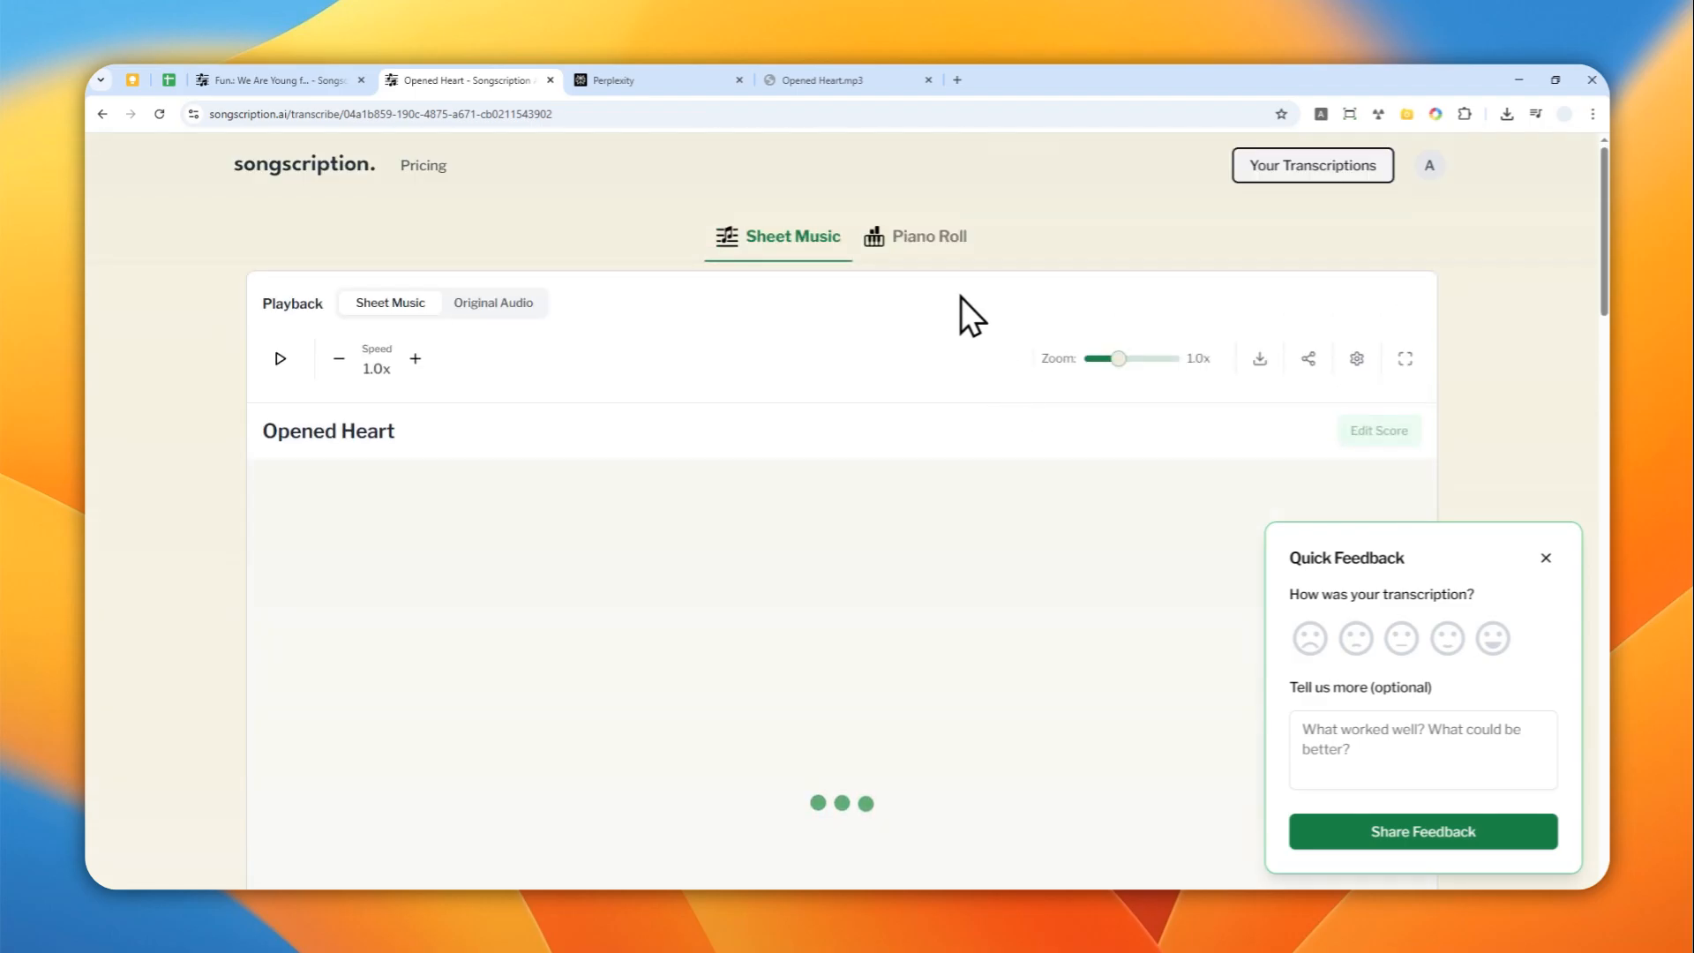
# - Show the download menu with PDF, MIDI and MusicXML options for the Opened Heart score
pyautogui.click(1258, 358)
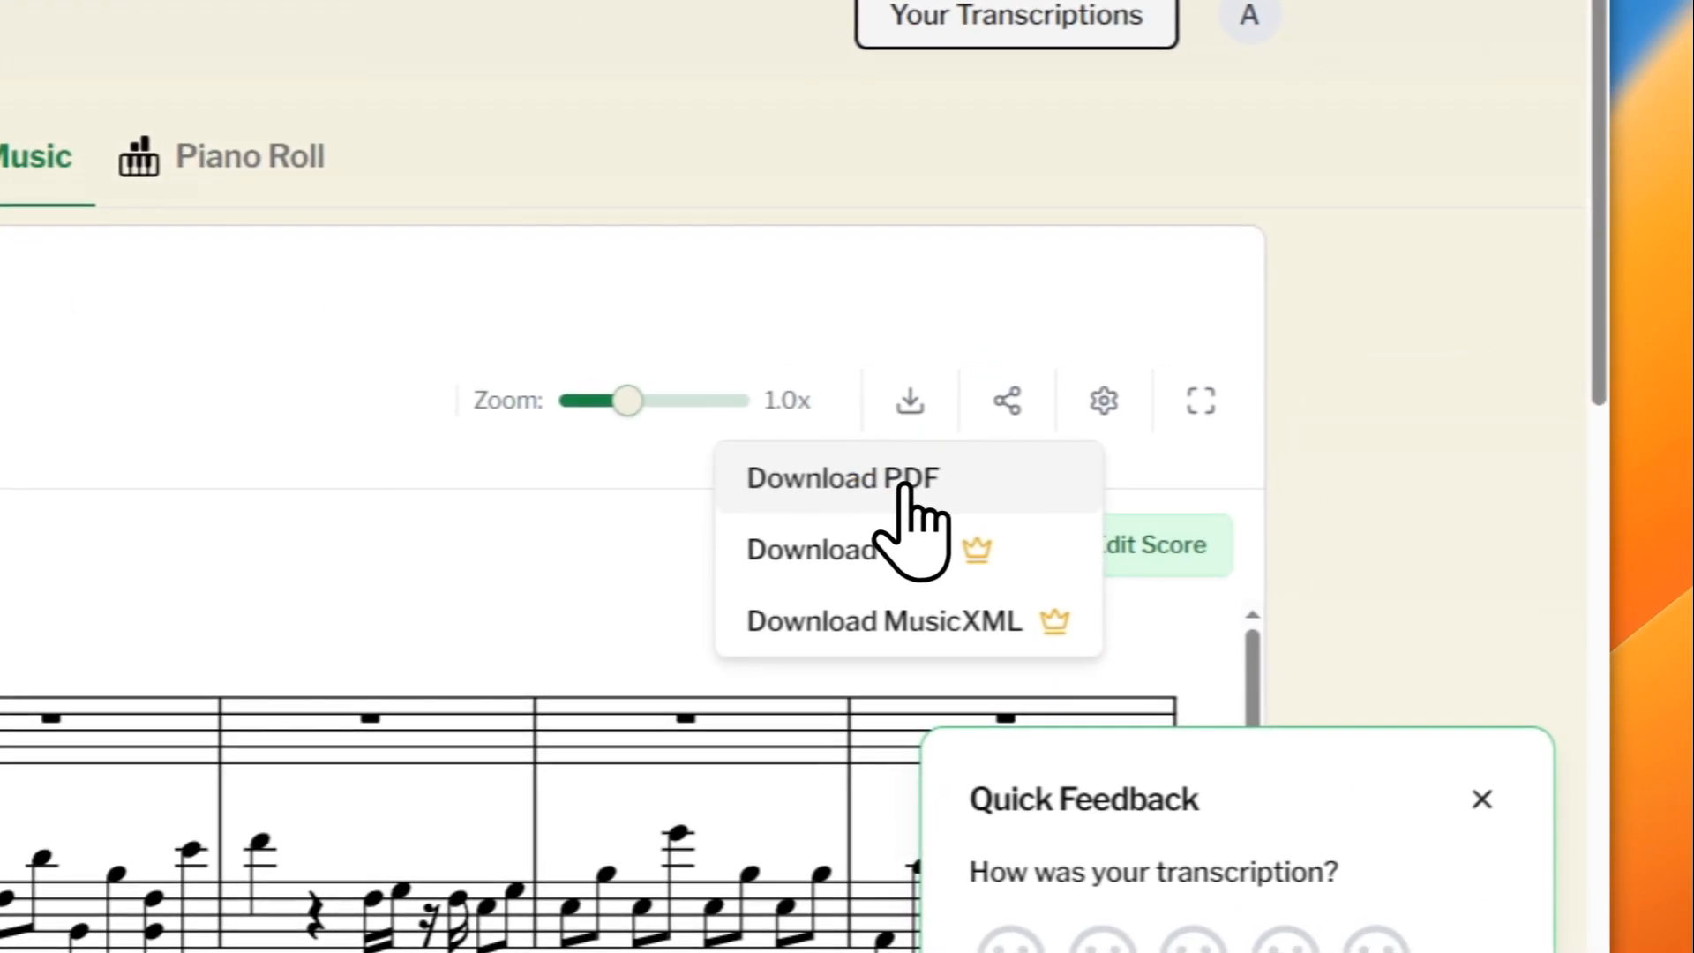
# - Export the Opened Heart score as a six-page PDF via Chrome's Save as PDF print preview
pyautogui.click(841, 478)
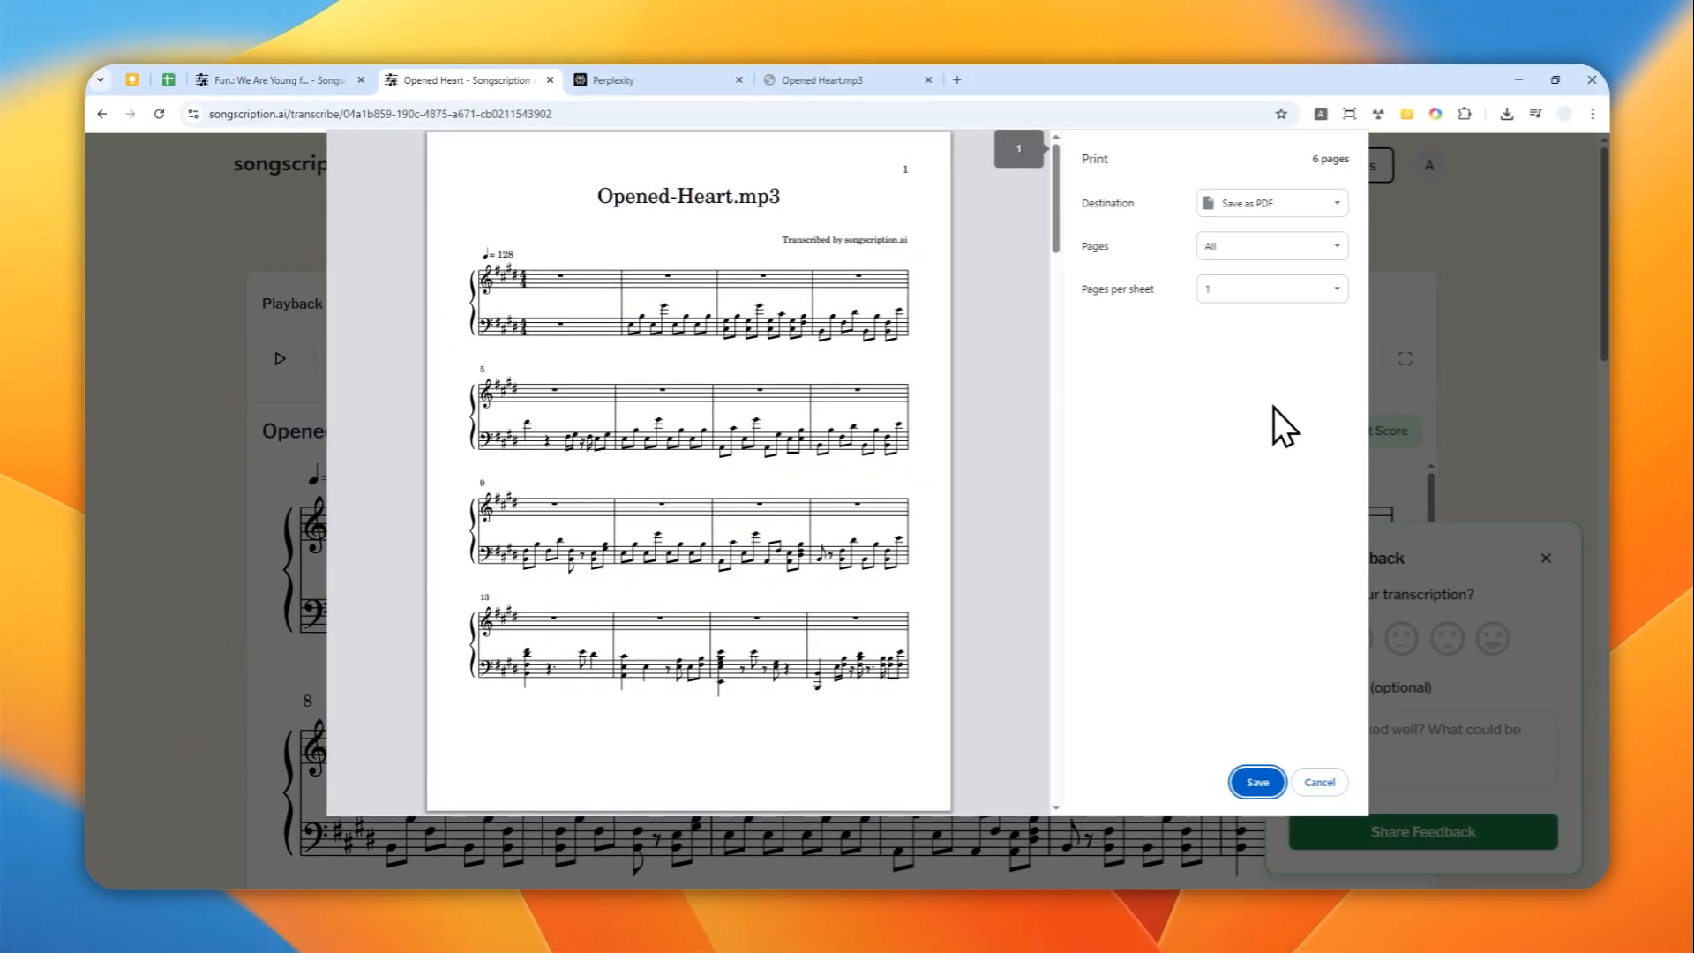
pyautogui.moveTo(799, 427)
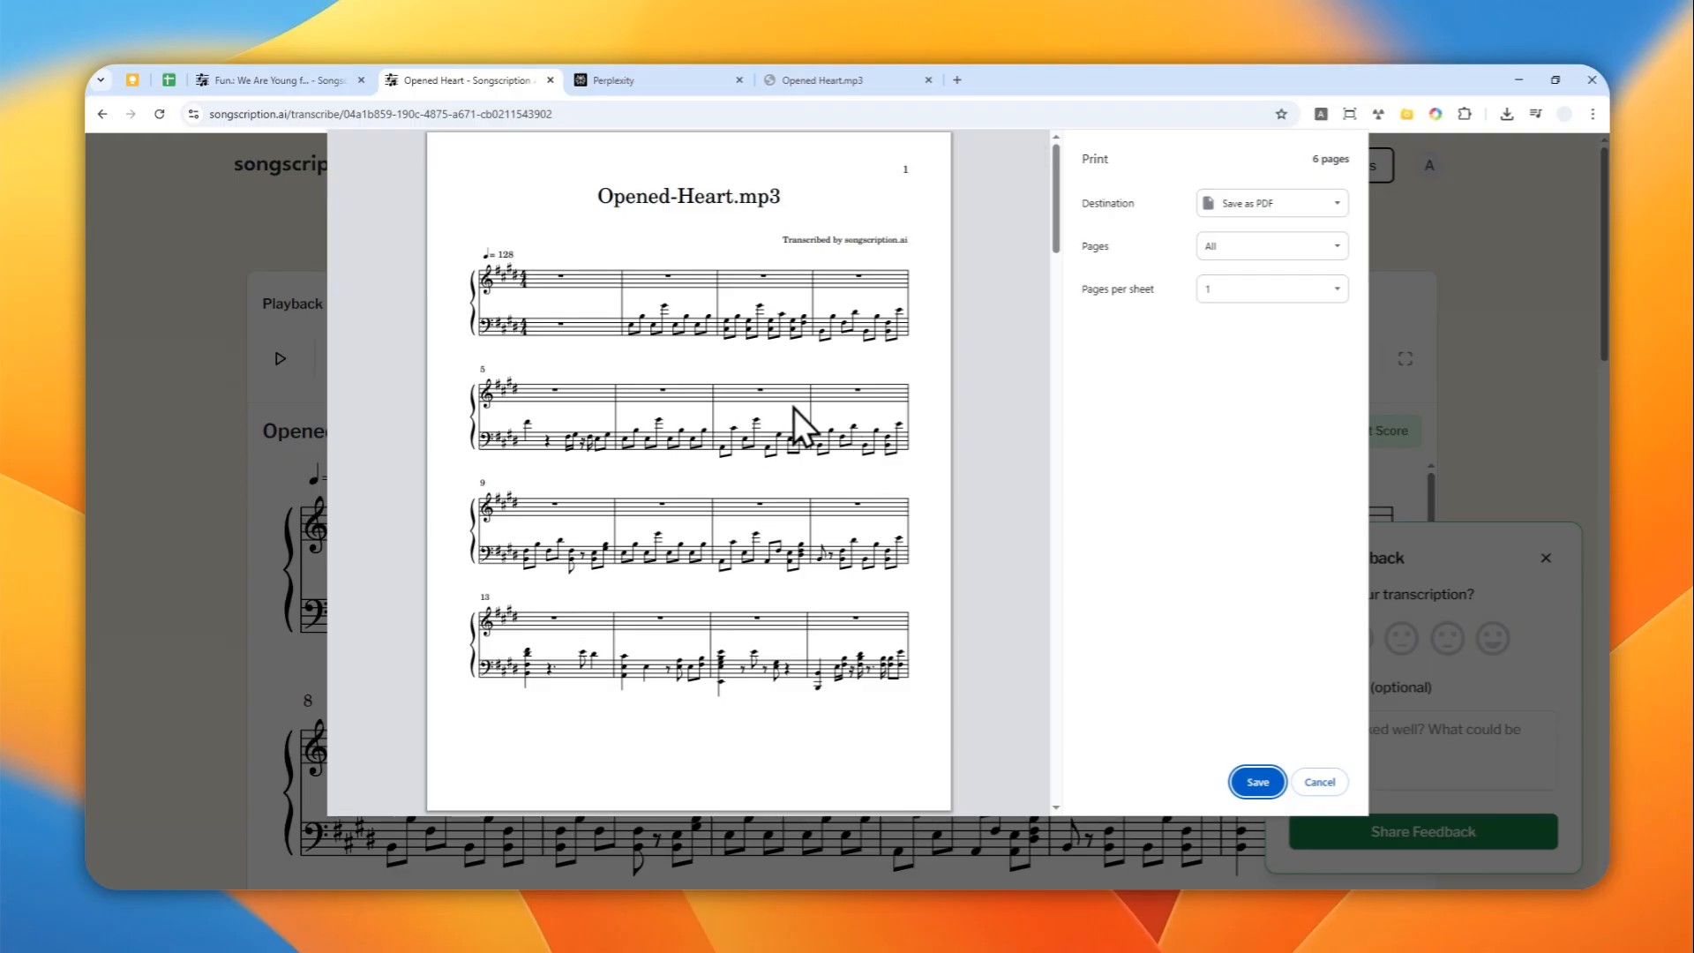
pyautogui.moveTo(891, 417)
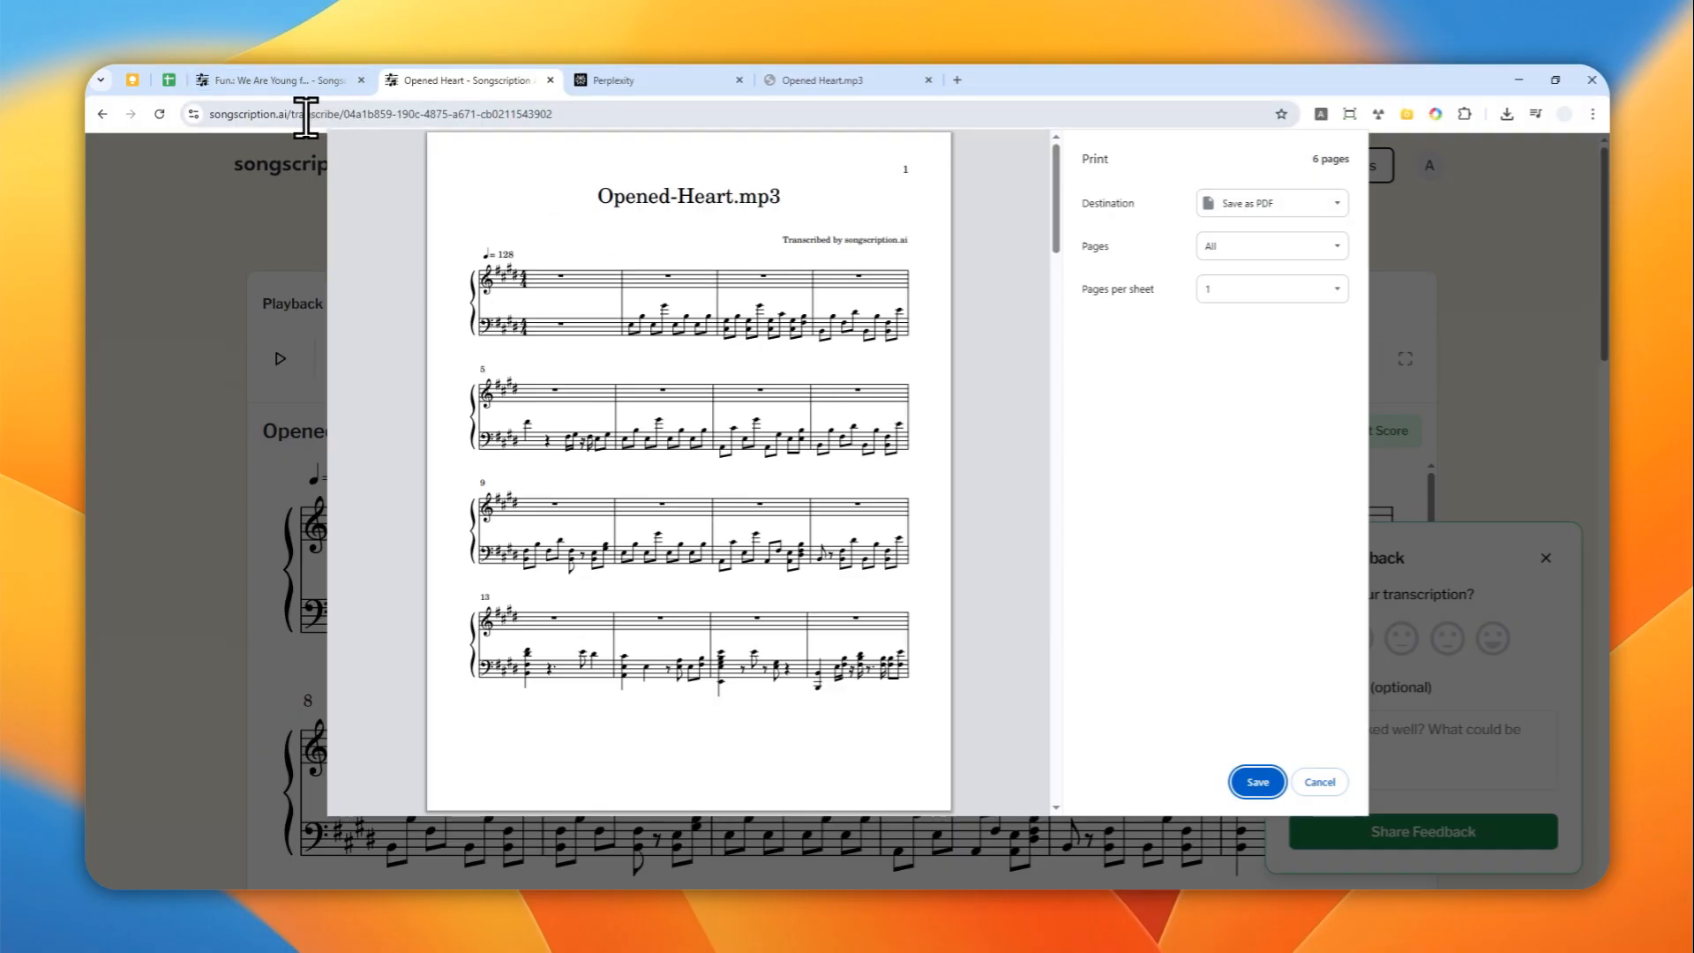
pyautogui.click(377, 113)
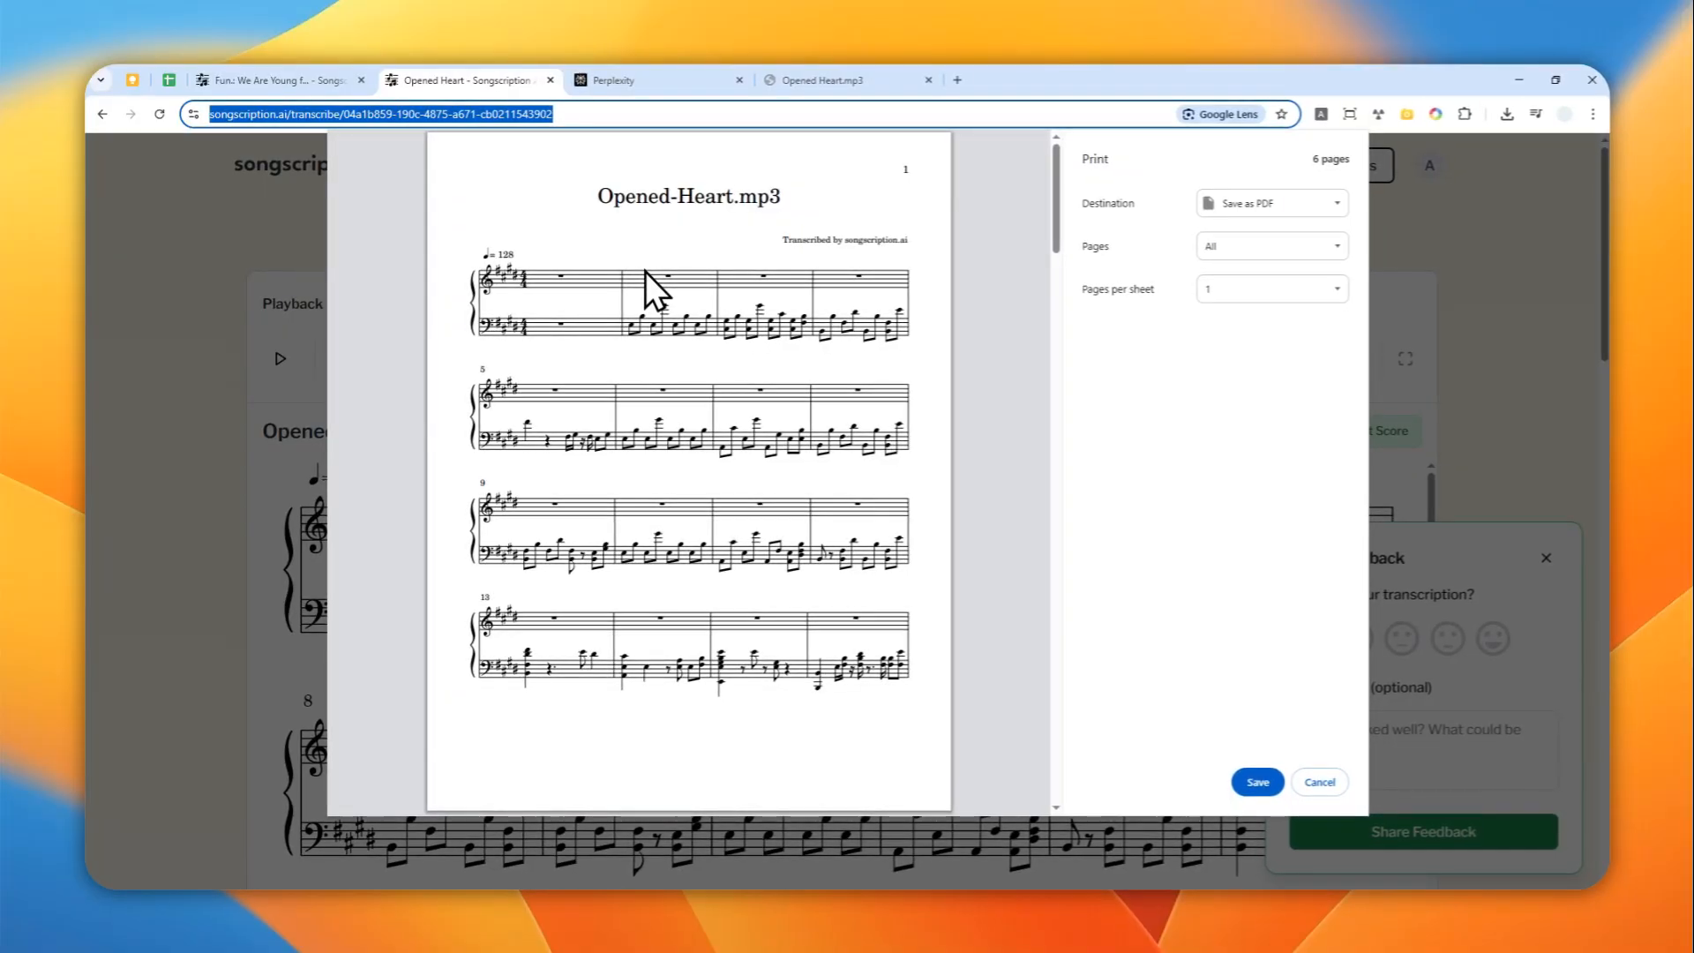